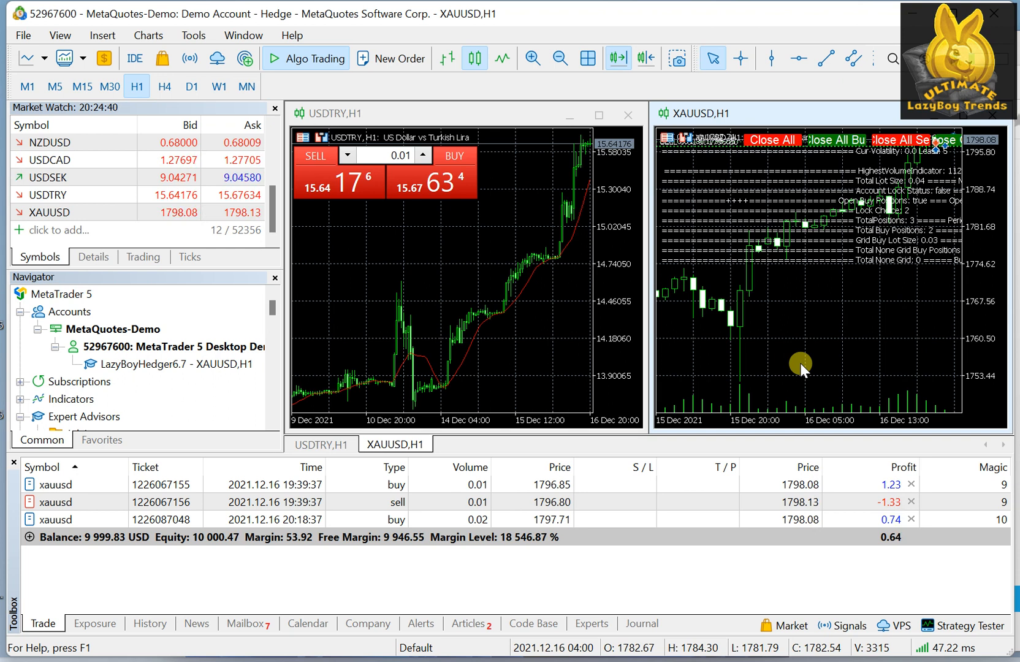
pyautogui.moveTo(130, 362)
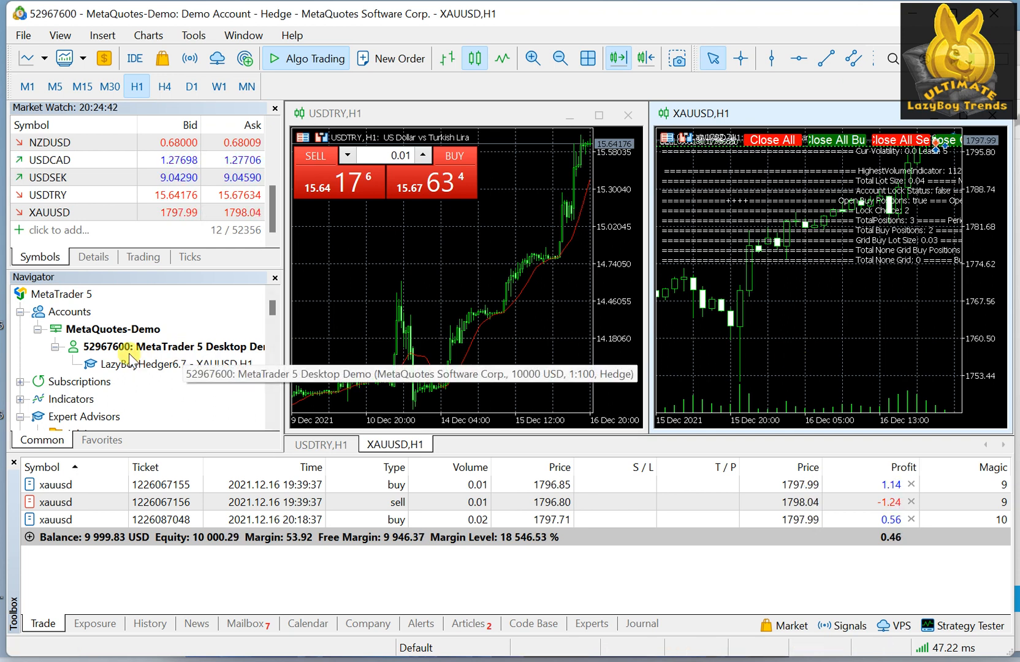
# Open the properties of the LazyBoyHedger6.7 expert on XAUUSD,H1 from the Navigator.
pyautogui.click(170, 363)
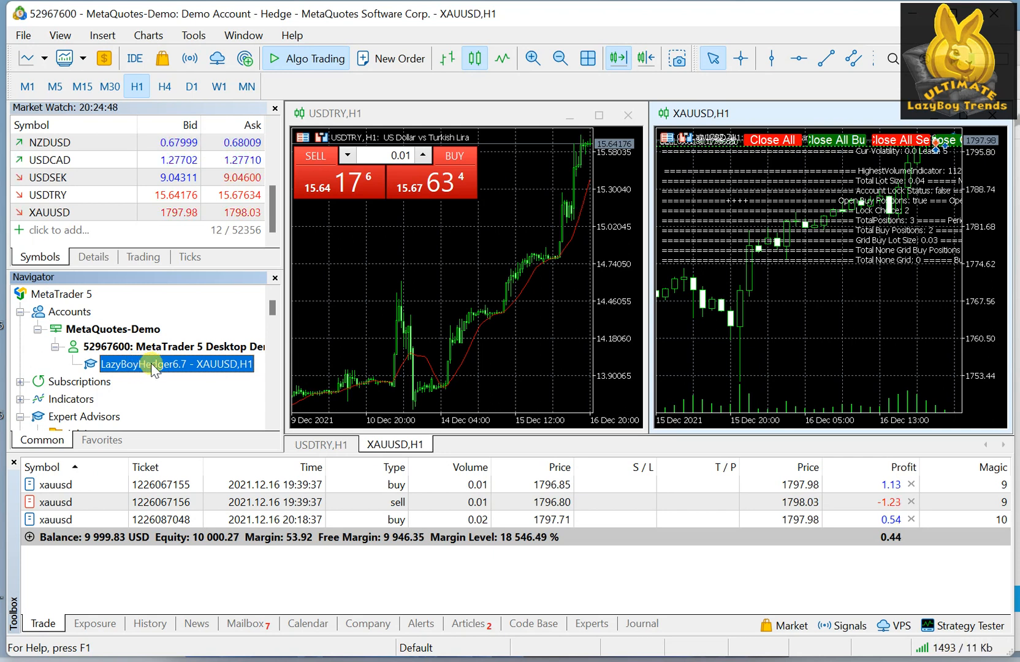
pyautogui.moveTo(689, 127)
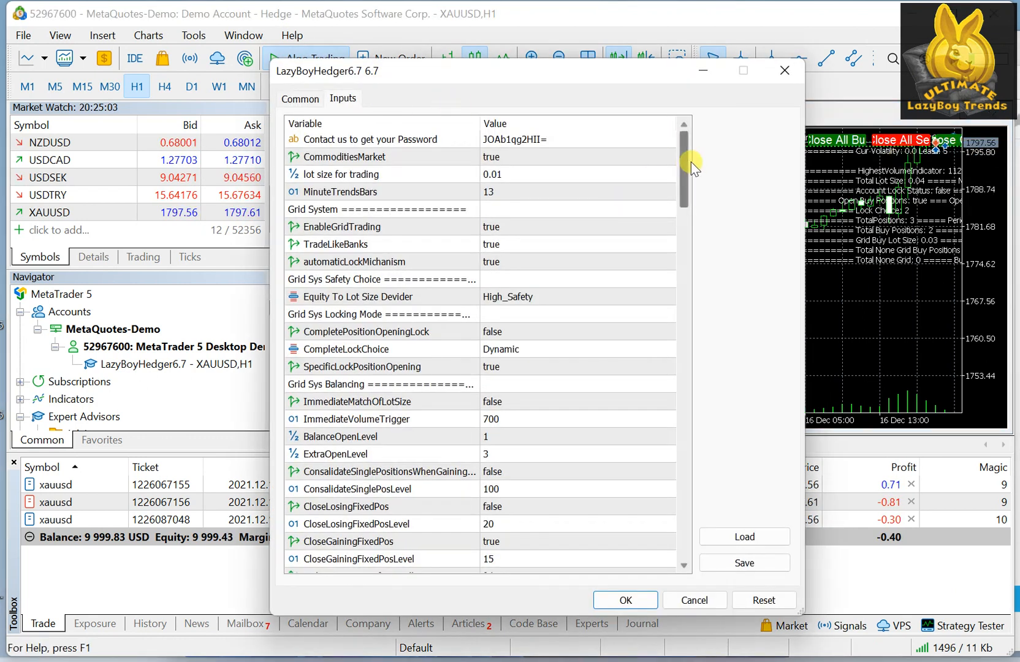
# Scroll through the LazyBoyHedger6.7 grid, balancing and breakout inputs, then cancel without changes.
pyautogui.scroll(-3)
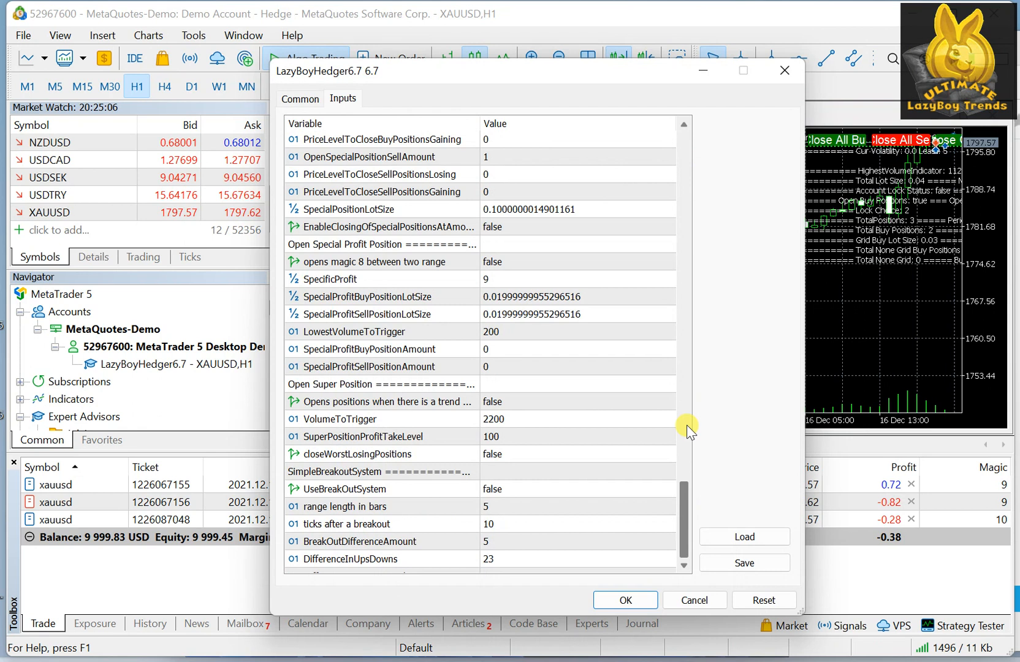
pyautogui.scroll(-3)
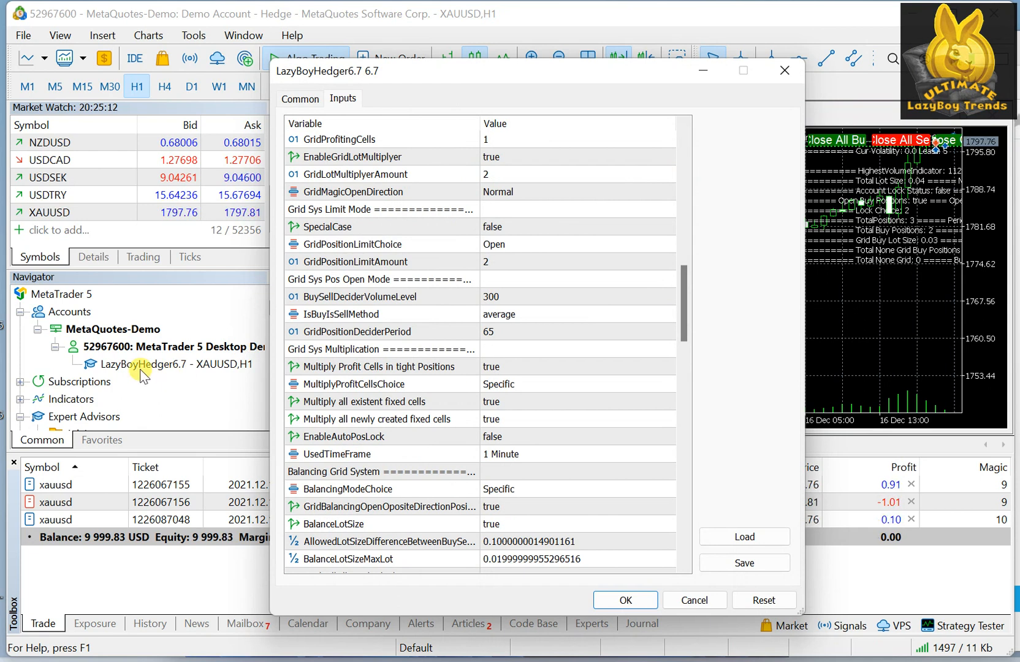
pyautogui.moveTo(185, 383)
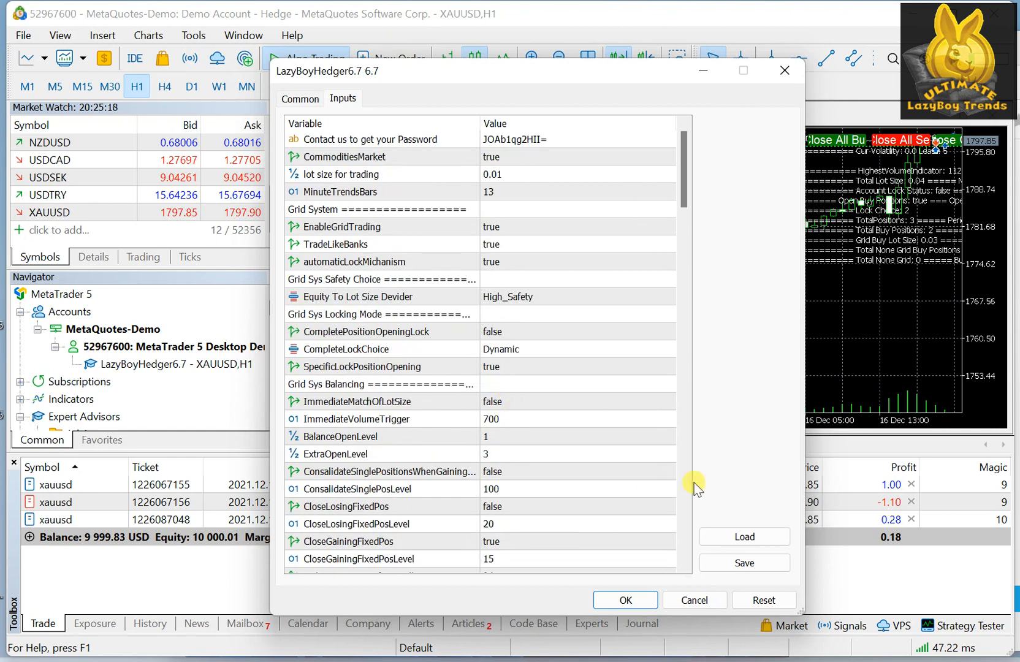
pyautogui.scroll(-3)
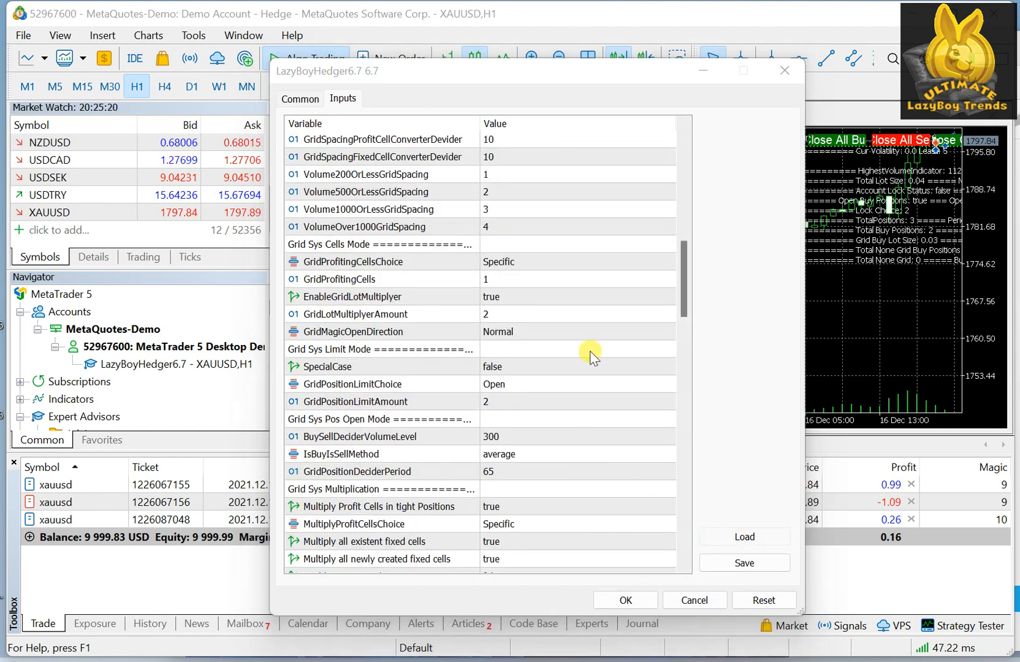
pyautogui.click(743, 536)
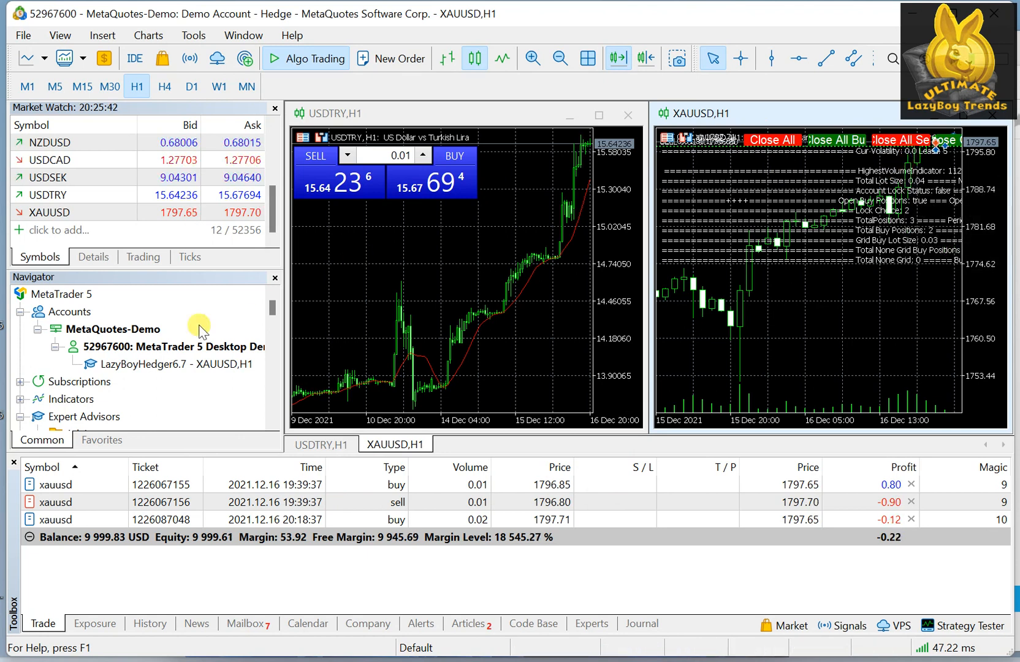
# Toggle Algo Trading for LazyBoyHedger6.7 on XAUUSD,H1 from its Navigator context menu.
pyautogui.rightClick(133, 364)
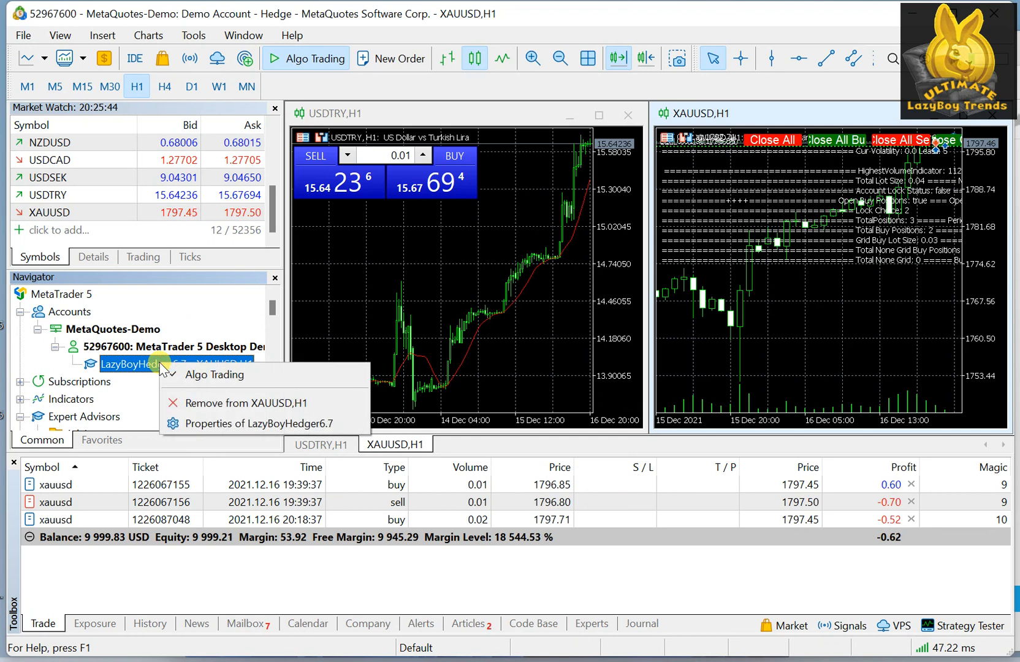
pyautogui.moveTo(213, 374)
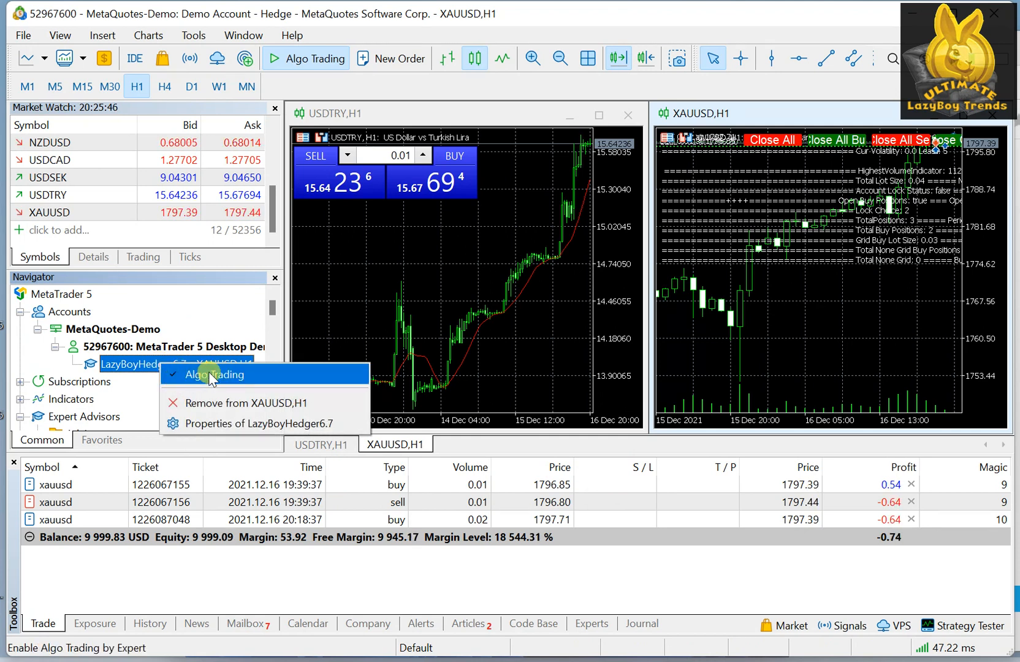
pyautogui.click(226, 375)
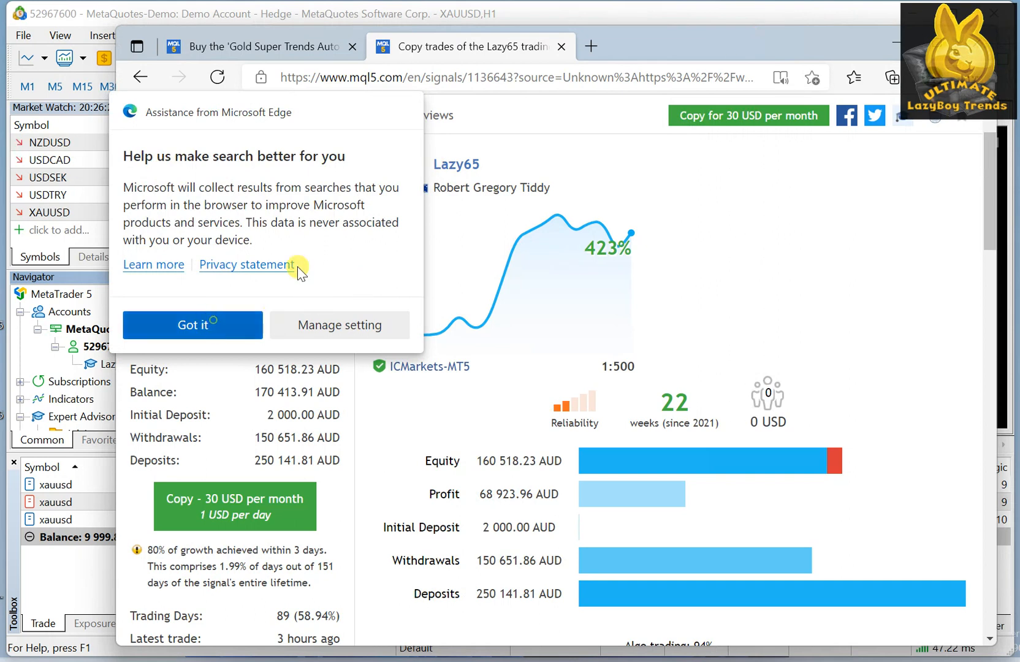
# Dismiss Edge's search assistance notice and select the Lazy65 signal page address.
pyautogui.click(193, 325)
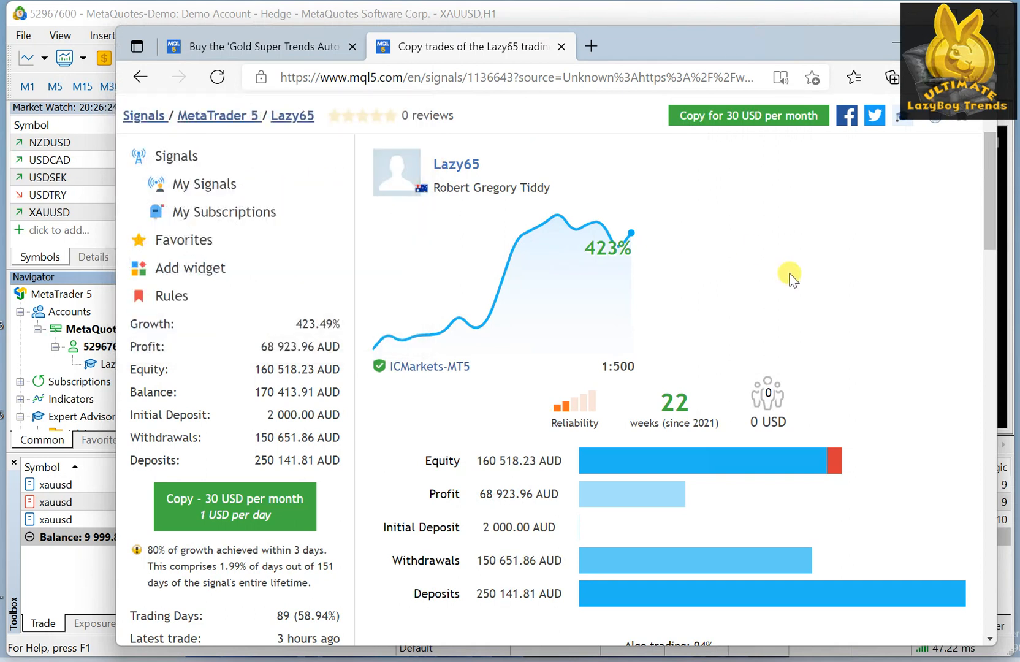
pyautogui.moveTo(451, 166)
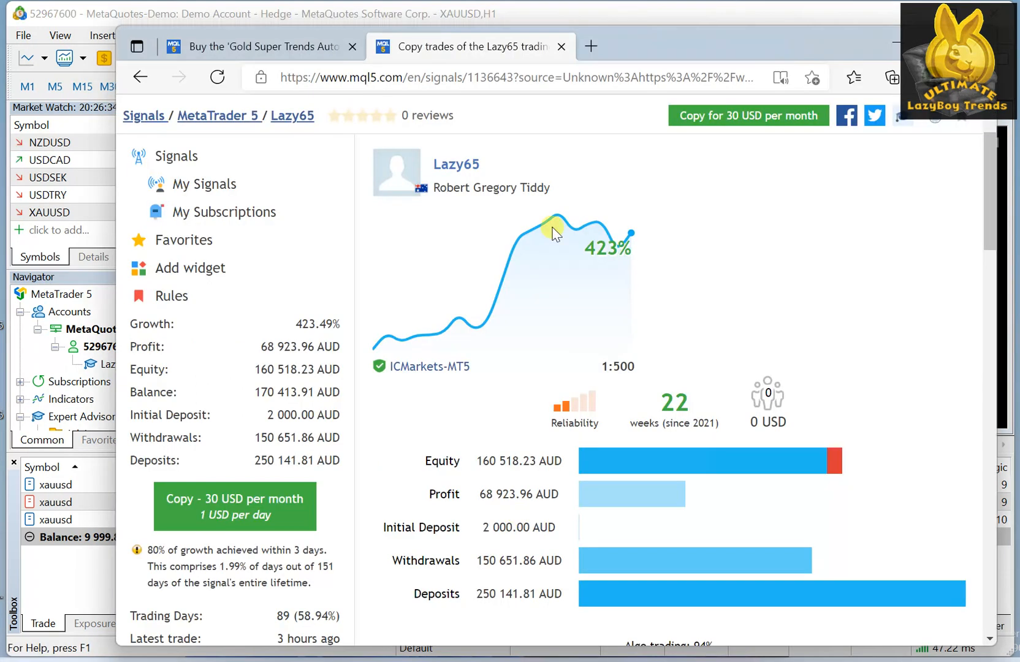
pyautogui.moveTo(688, 49)
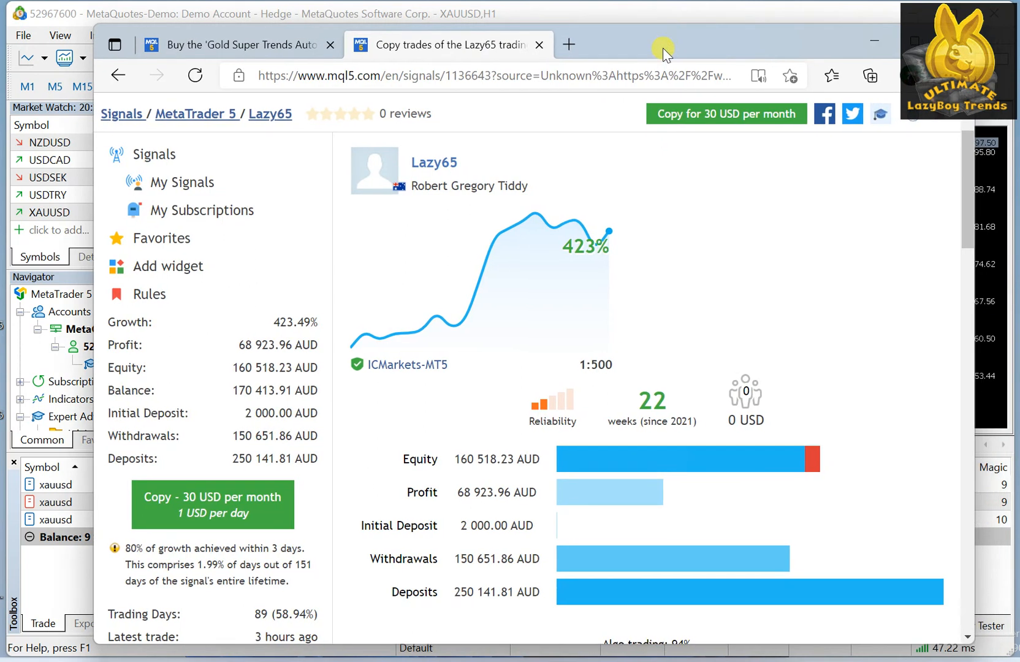
pyautogui.moveTo(651, 384)
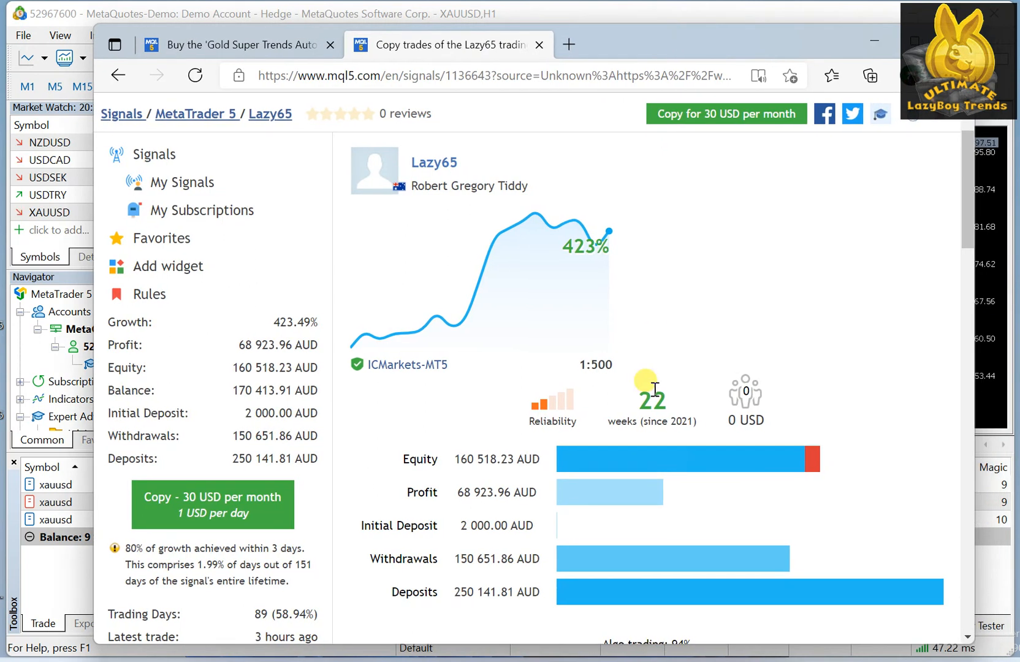
pyautogui.moveTo(878, 253)
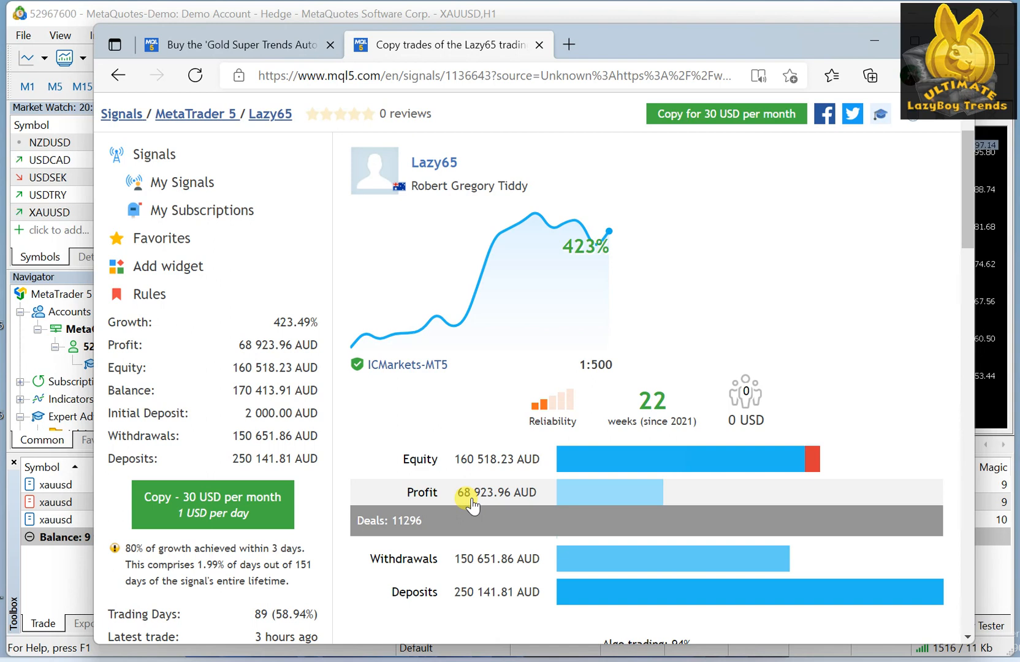
pyautogui.moveTo(473, 468)
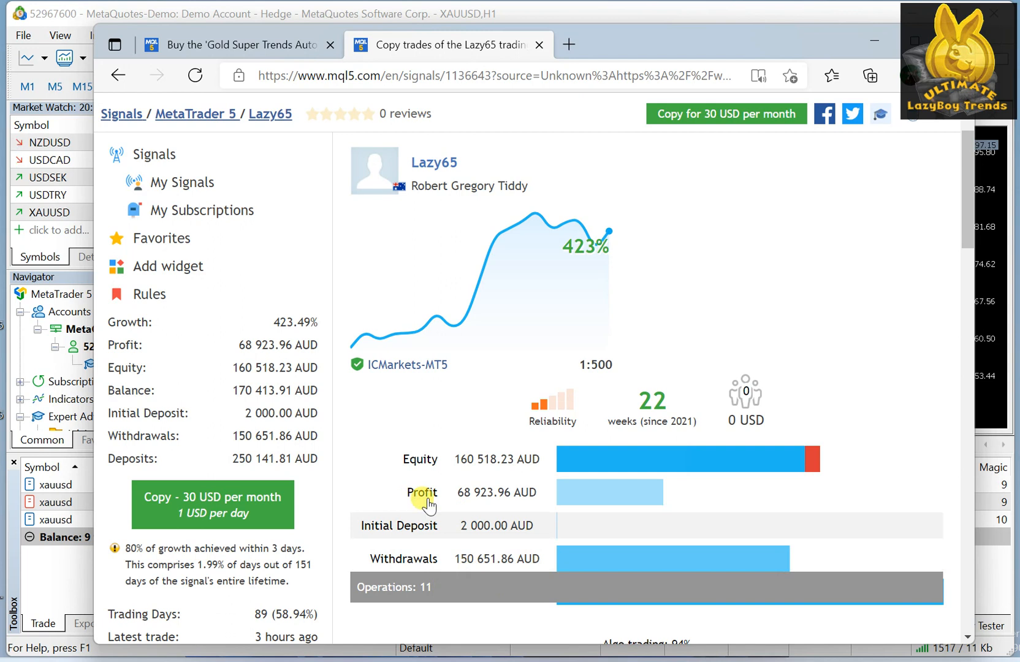
pyautogui.moveTo(457, 453)
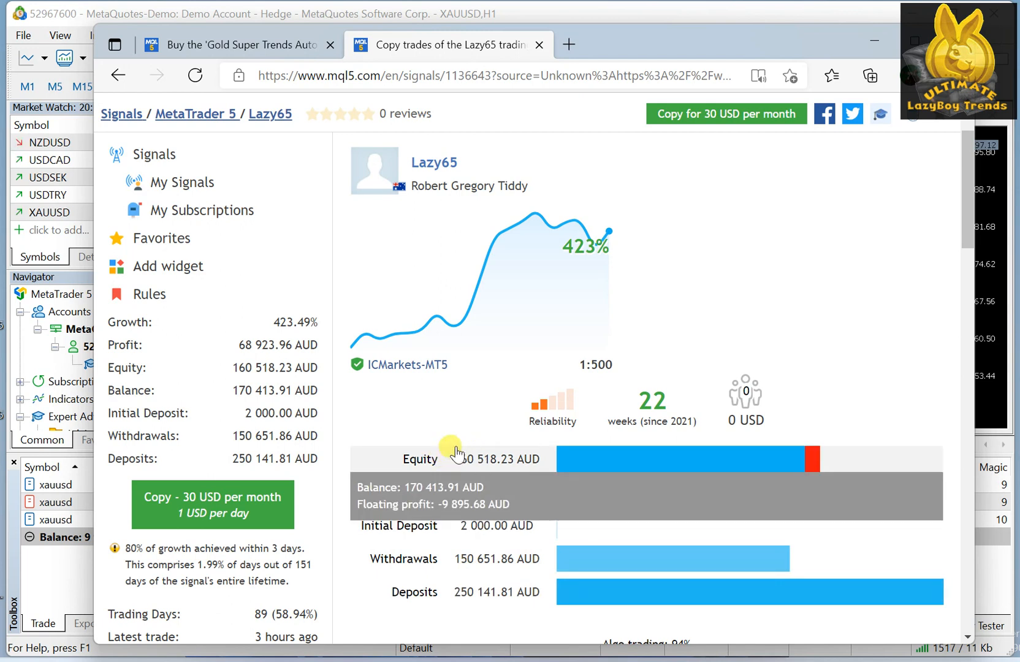
pyautogui.moveTo(491, 551)
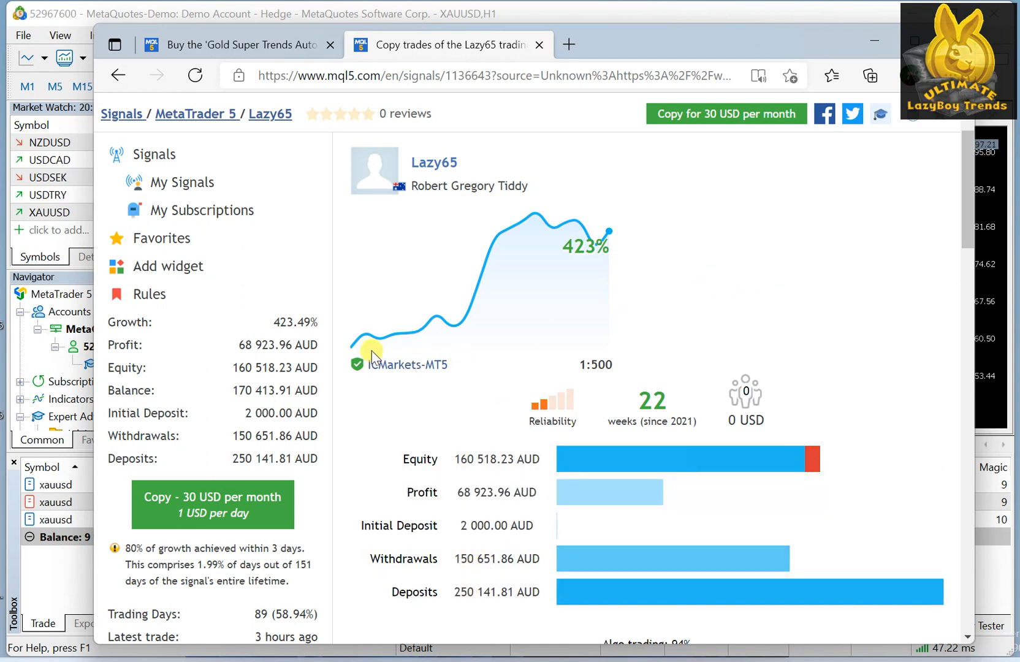
pyautogui.moveTo(596, 267)
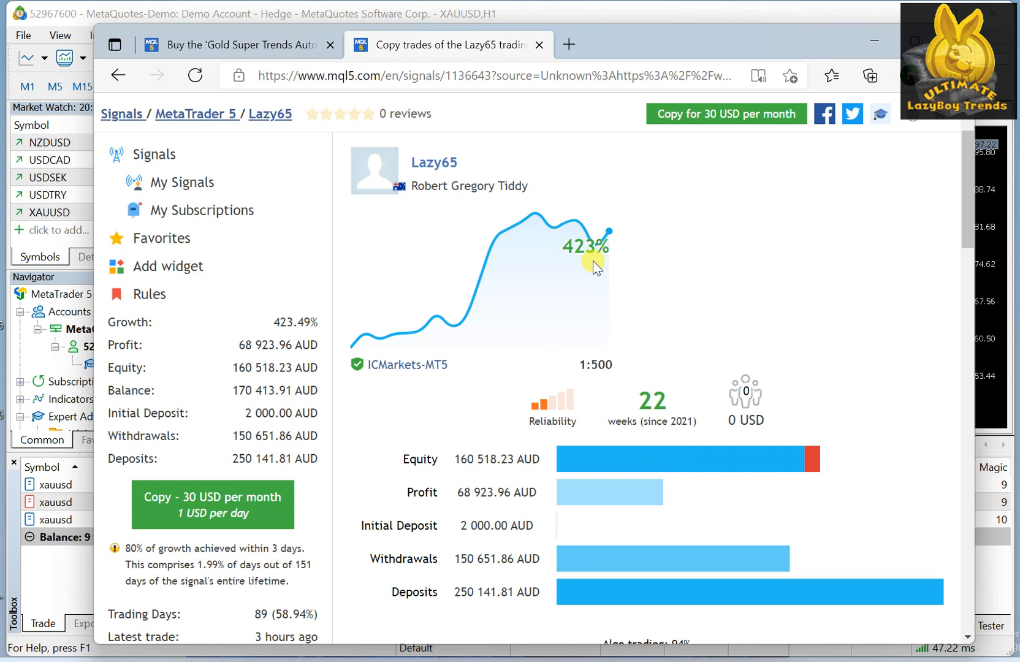
pyautogui.moveTo(770, 282)
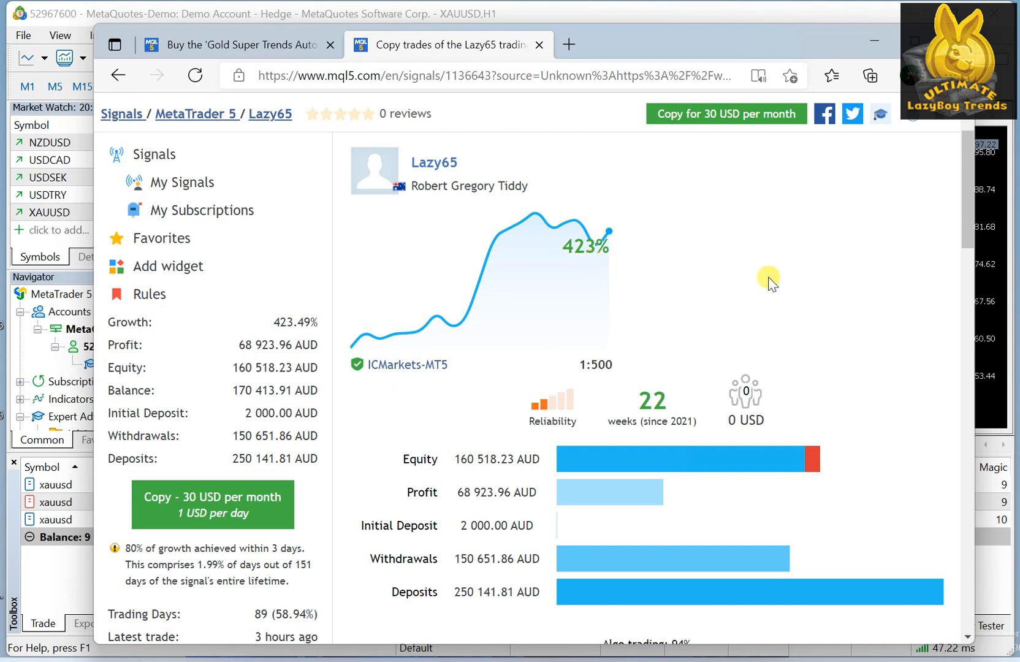
pyautogui.moveTo(603, 197)
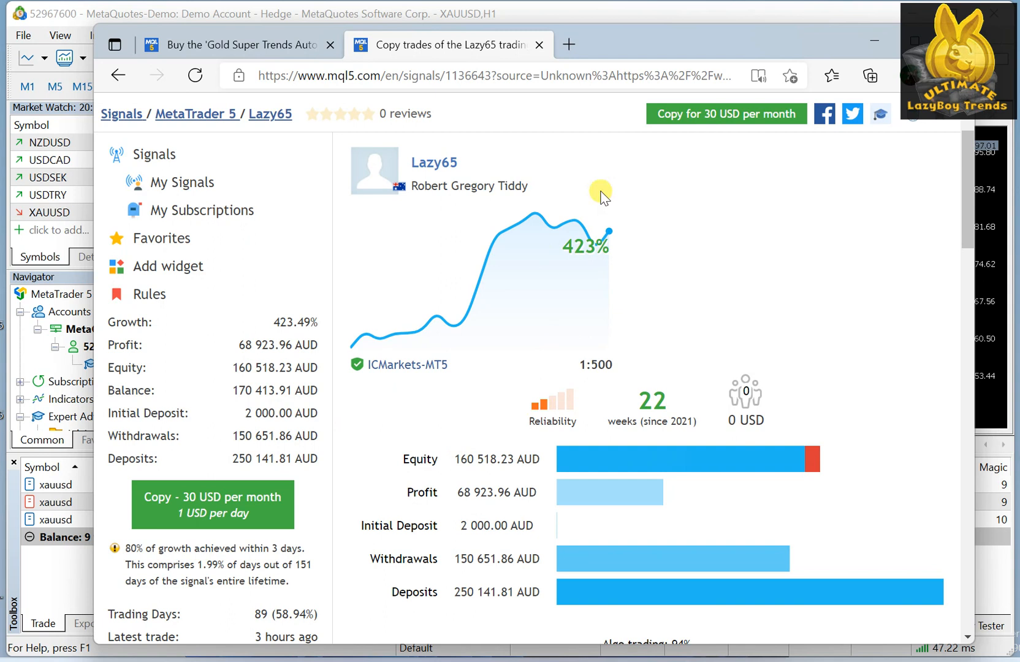
pyautogui.click(488, 74)
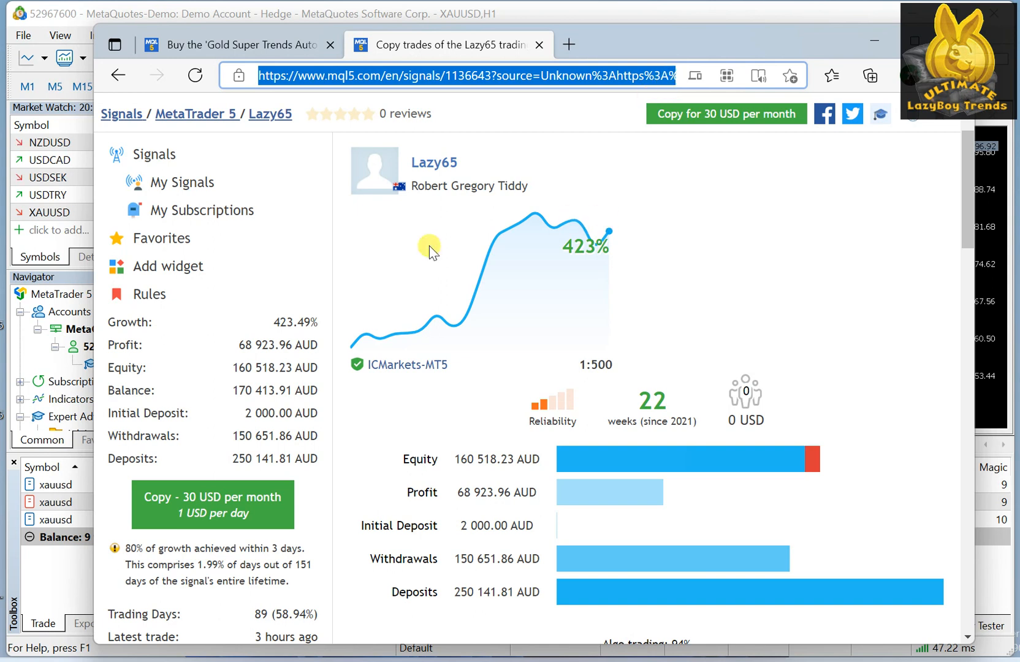
pyautogui.moveTo(426, 179)
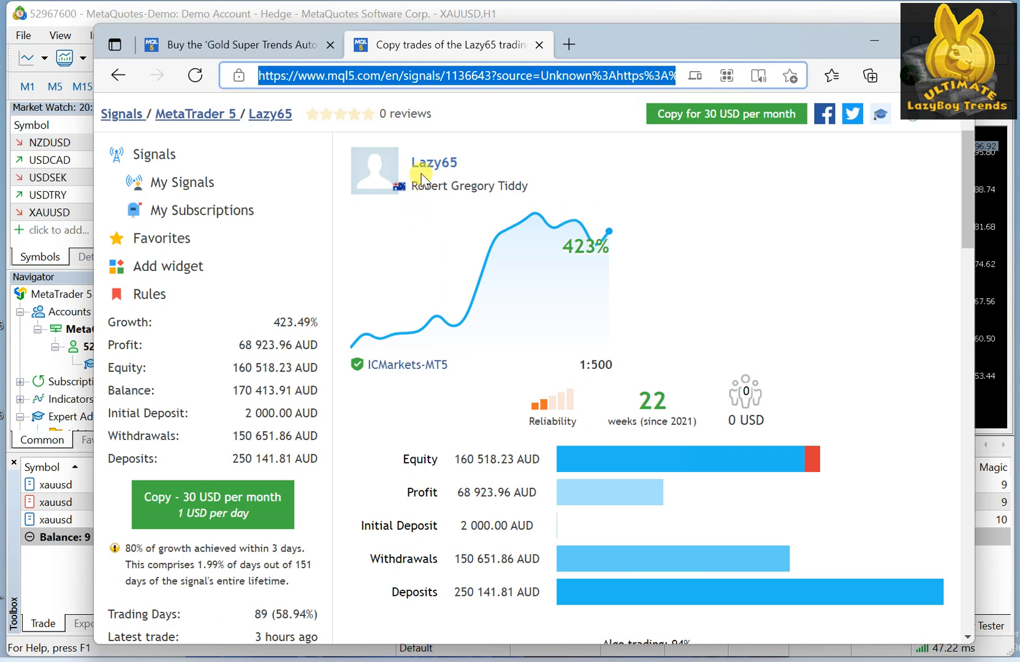
pyautogui.moveTo(471, 203)
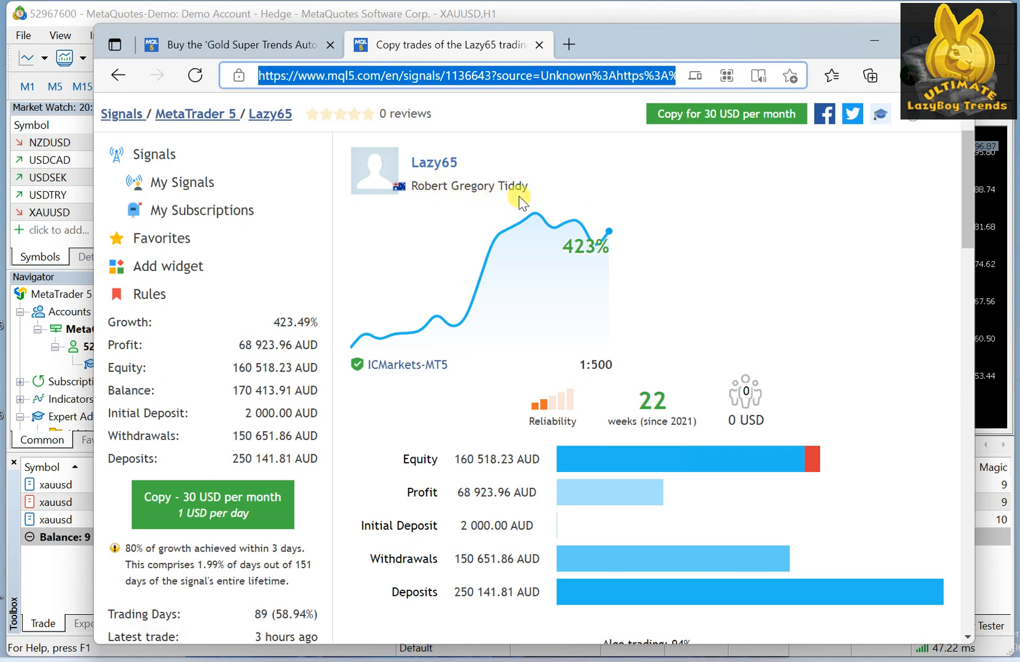
pyautogui.moveTo(549, 312)
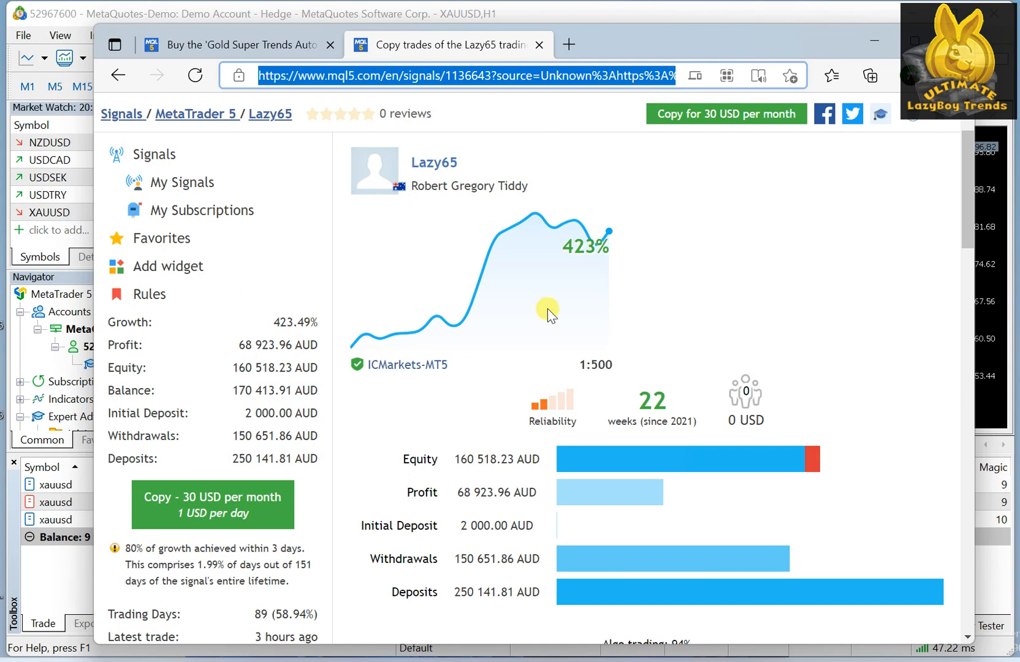
pyautogui.moveTo(595, 341)
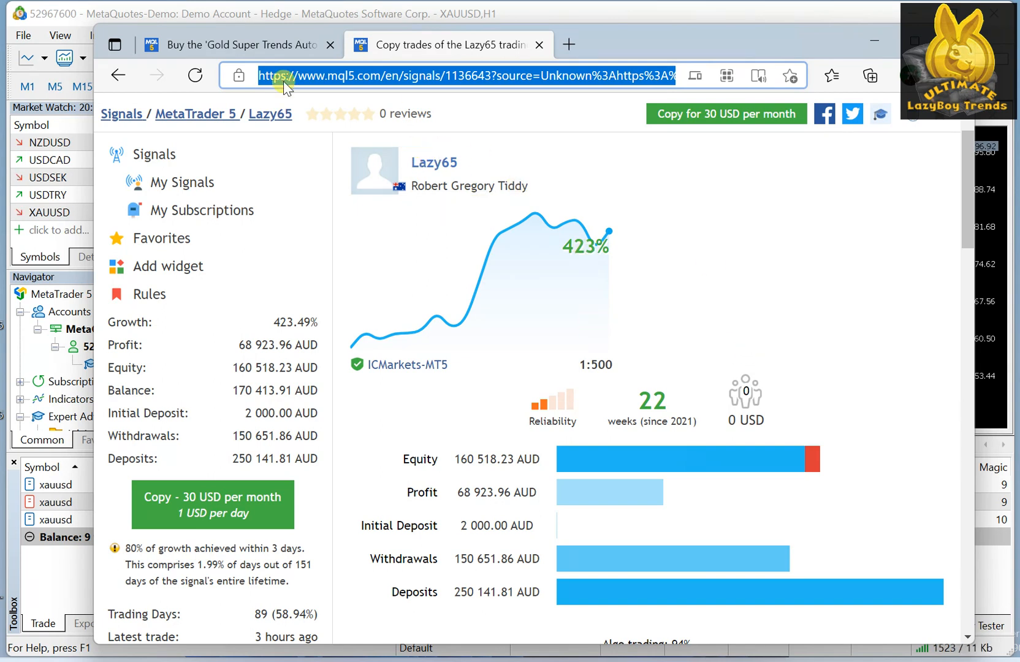
pyautogui.moveTo(241, 45)
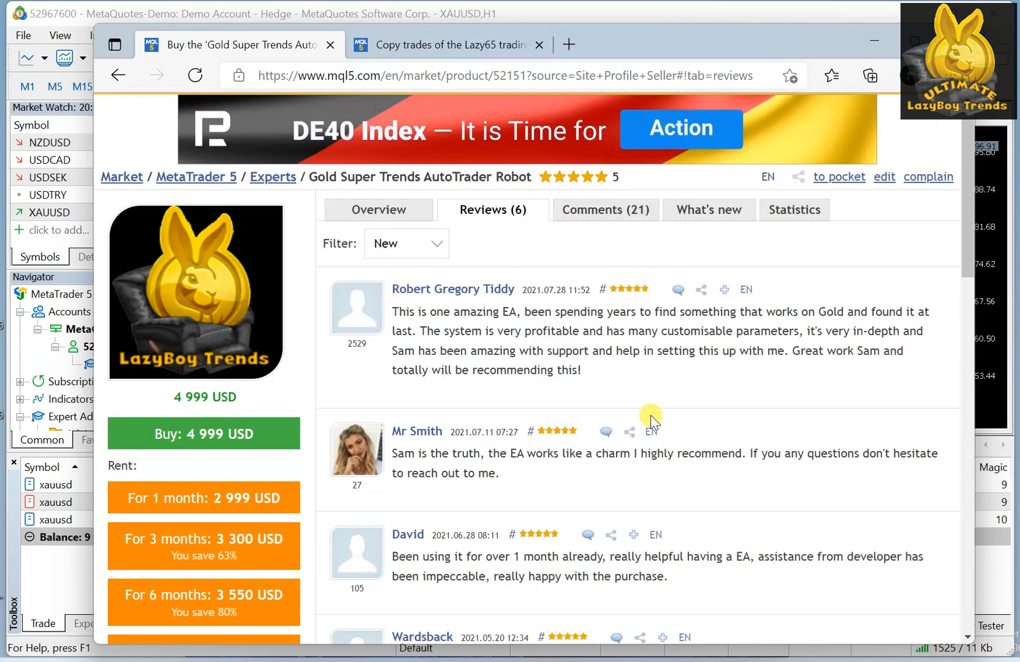
# Scroll through the Gold Super Trends AutoTrader Robot's six customer reviews.
pyautogui.scroll(-3)
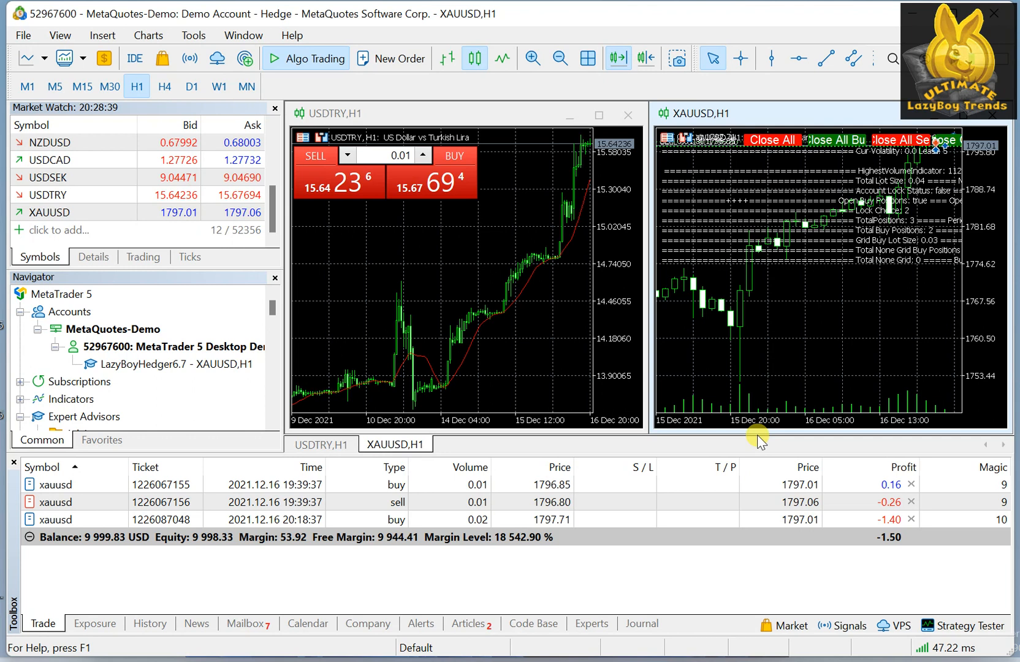
pyautogui.moveTo(756, 579)
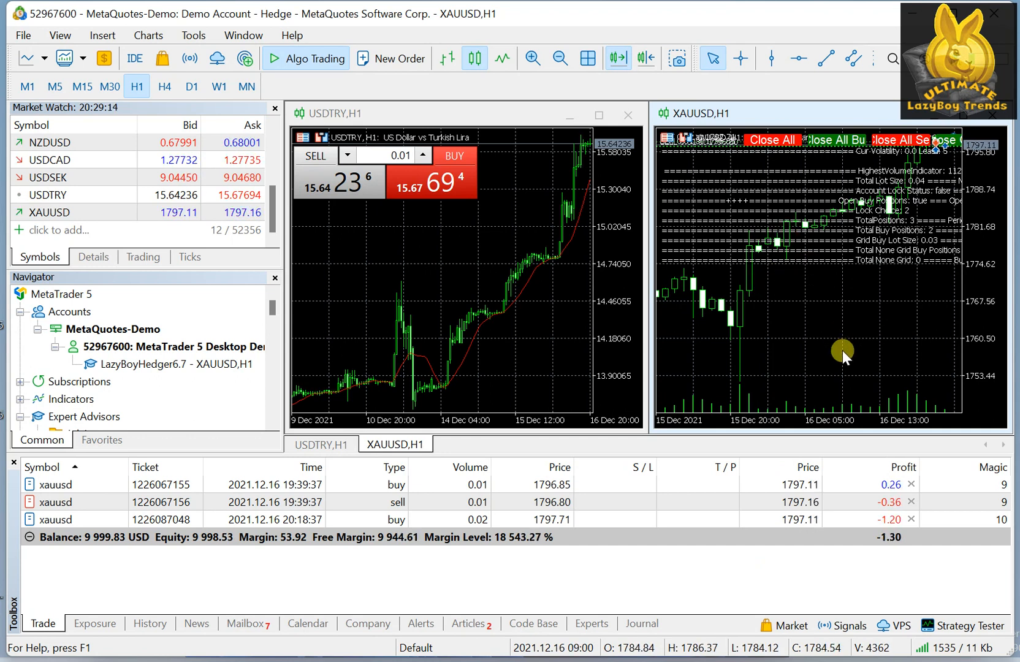
pyautogui.moveTo(837, 356)
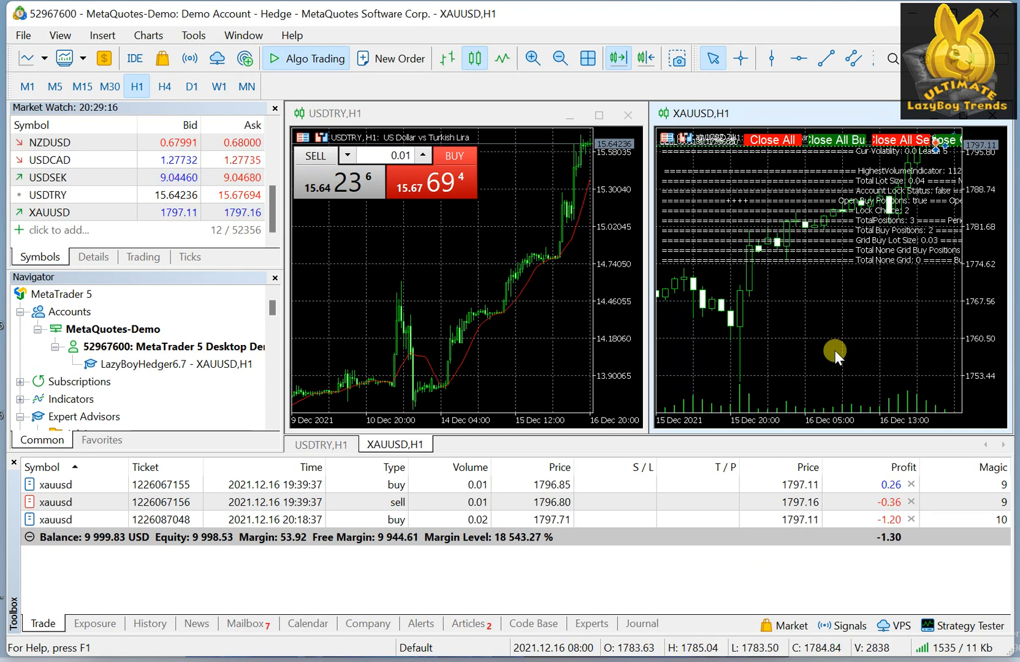
pyautogui.rightClick(715, 148)
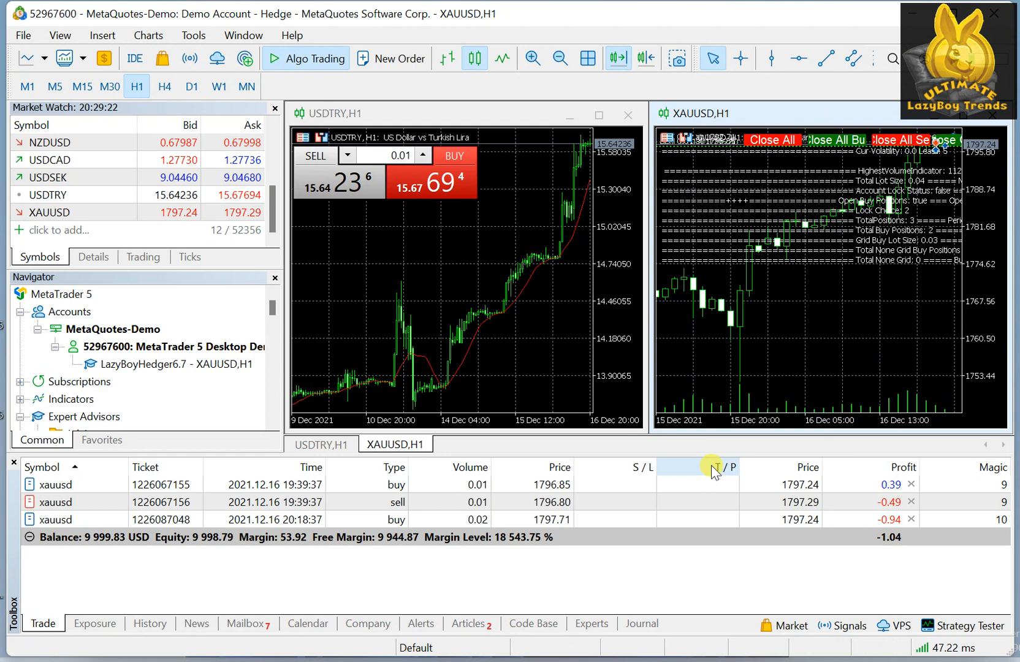
pyautogui.rightClick(714, 472)
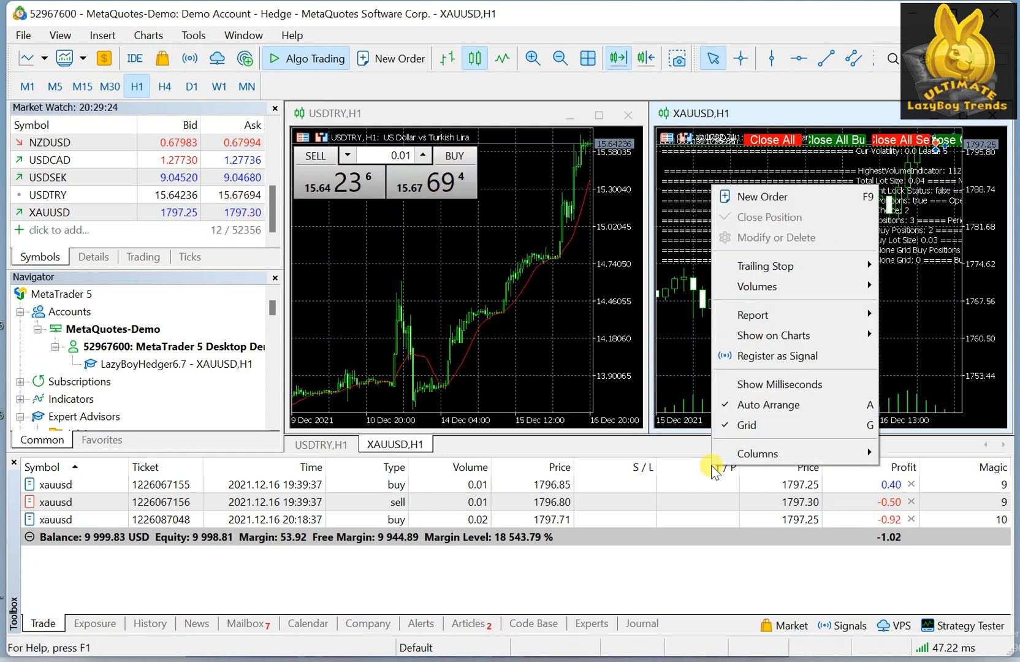
pyautogui.click(715, 253)
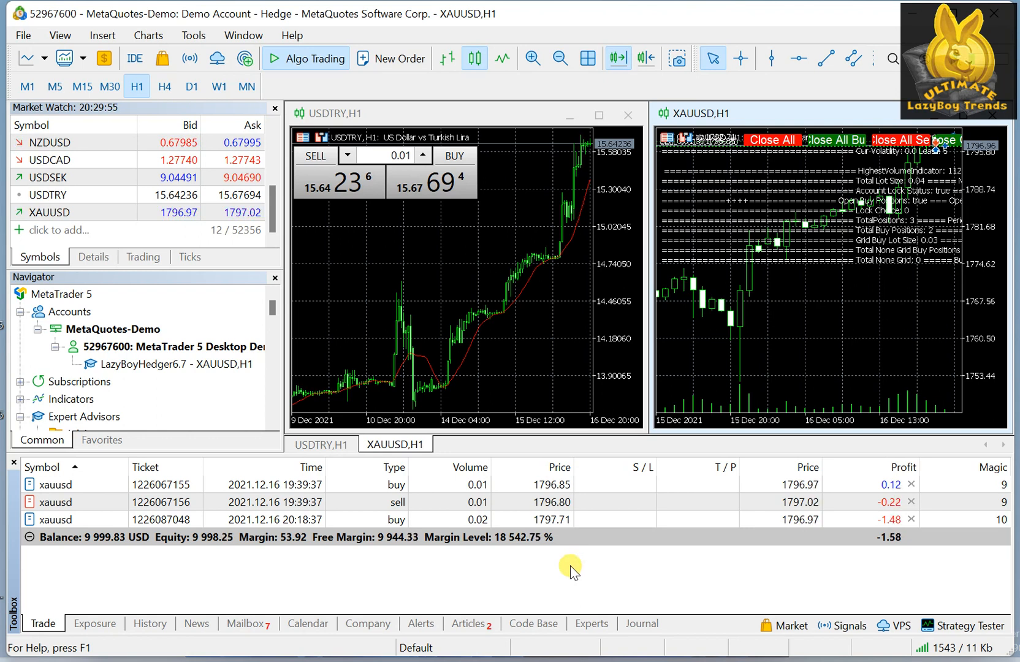
pyautogui.moveTo(280, 415)
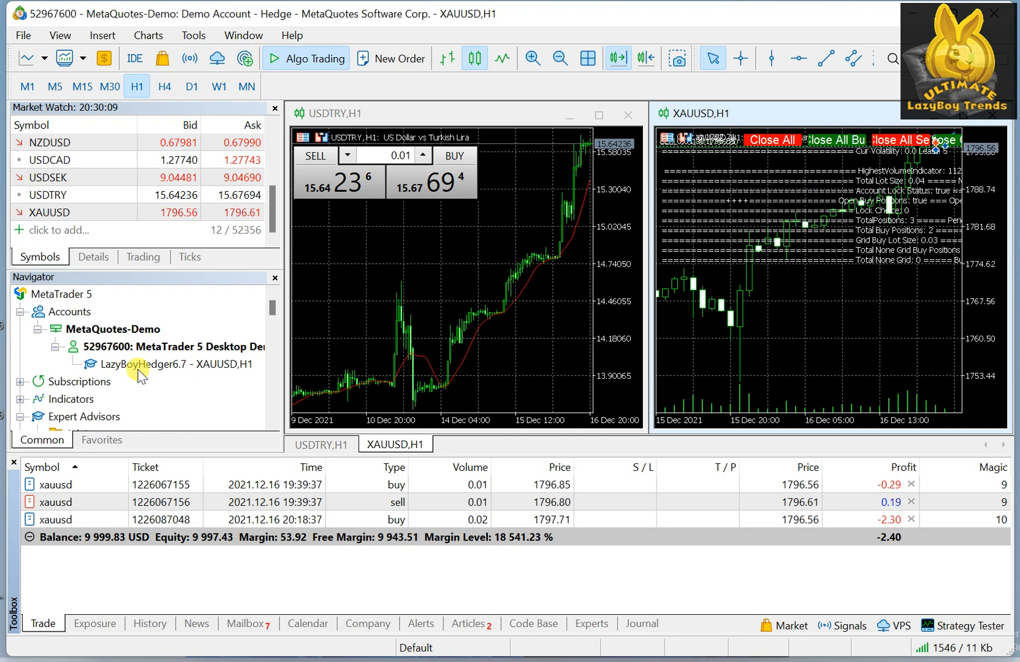
pyautogui.moveTo(792, 301)
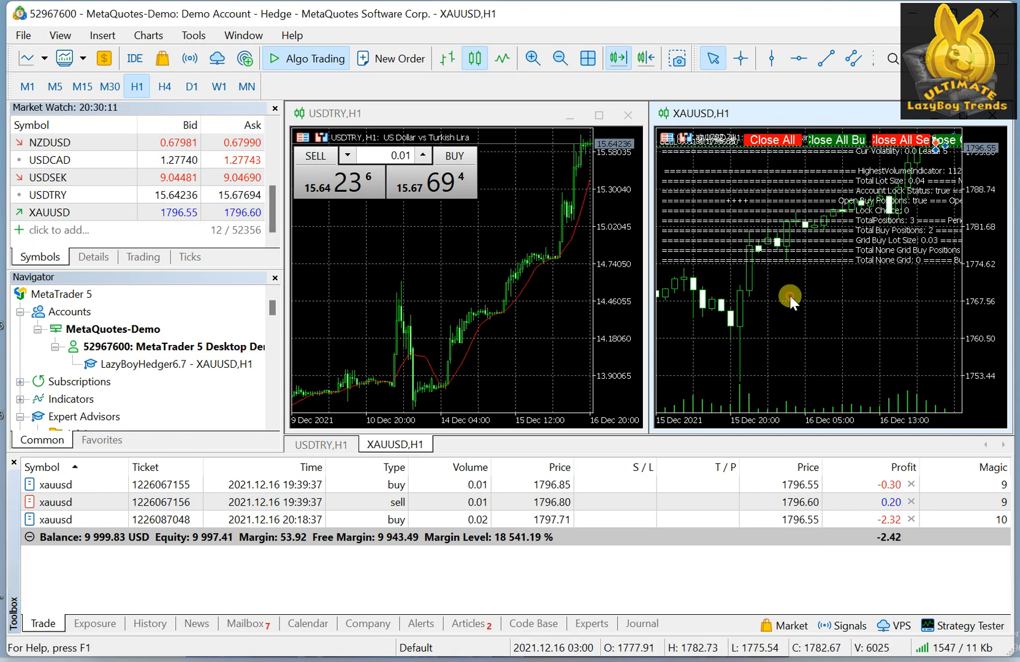
pyautogui.rightClick(791, 299)
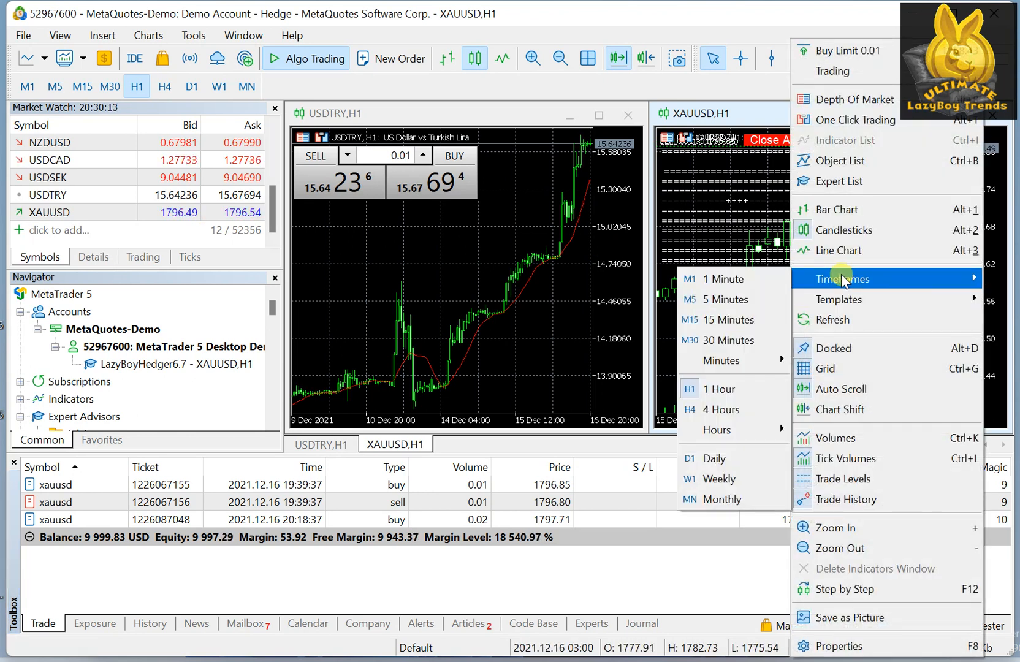
pyautogui.click(717, 299)
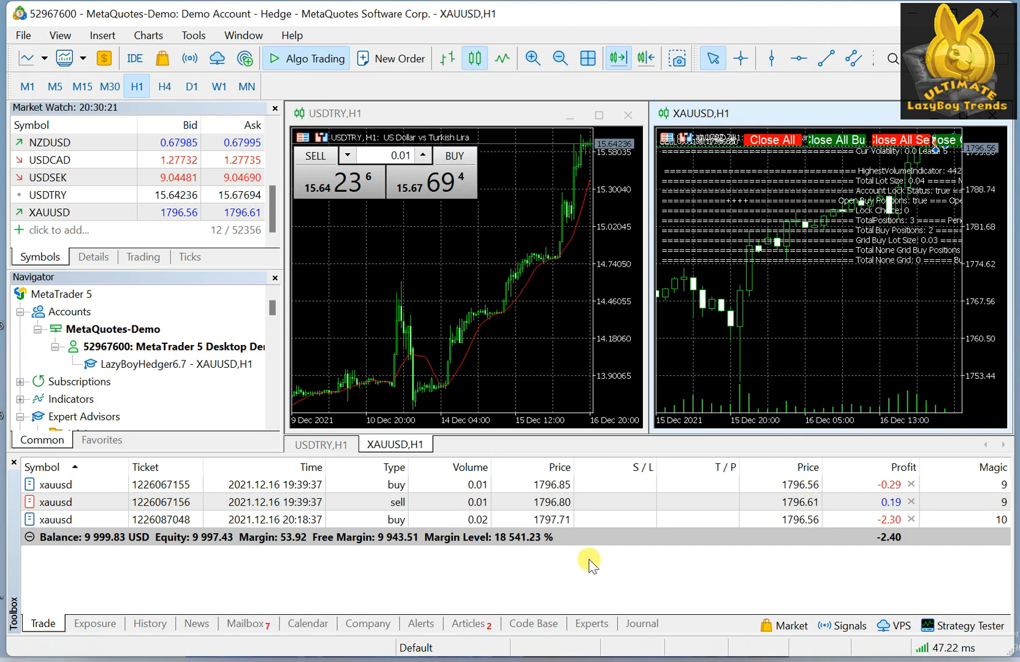
pyautogui.moveTo(467, 498)
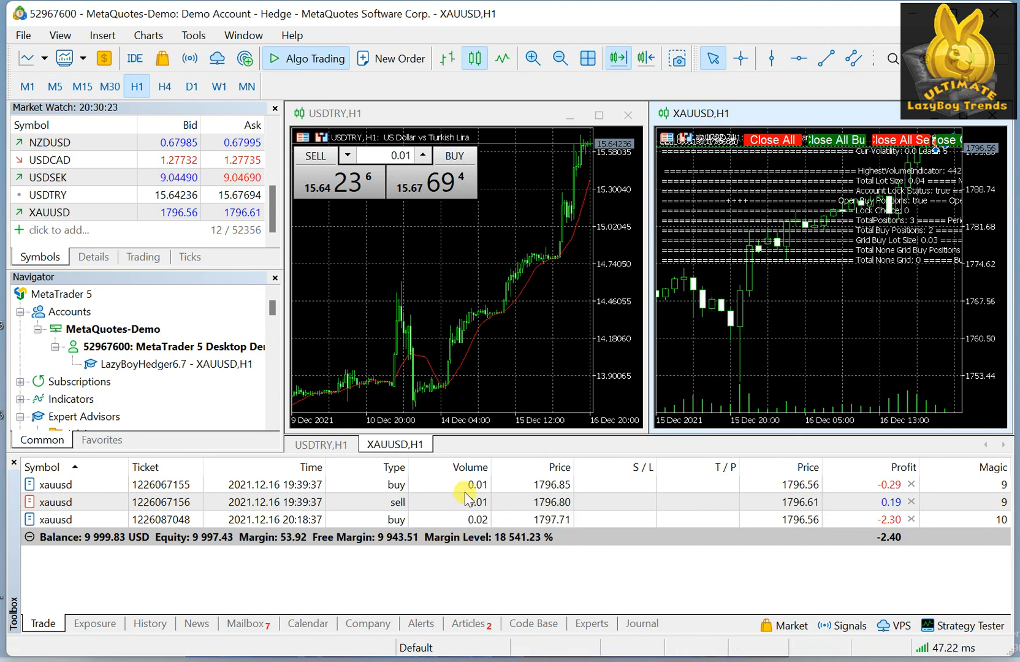
pyautogui.moveTo(528, 342)
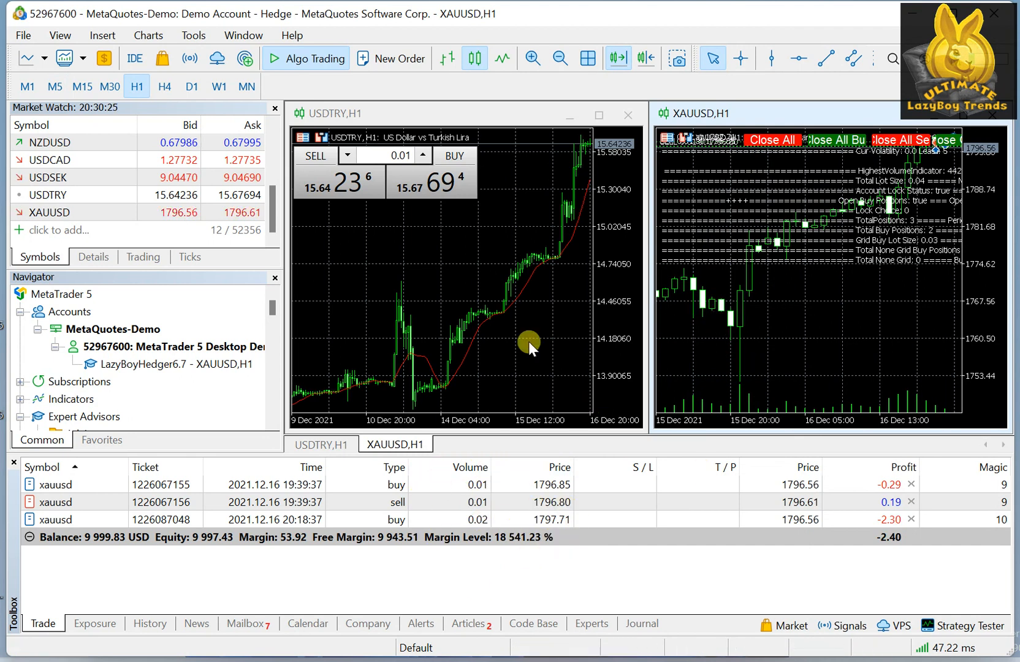
pyautogui.moveTo(587, 574)
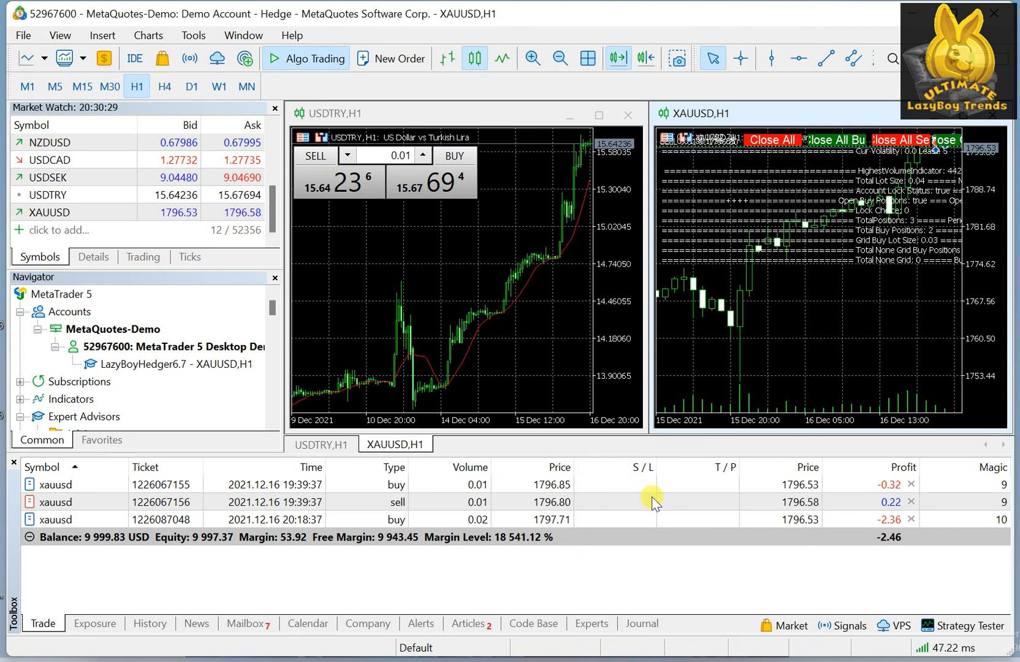
pyautogui.moveTo(654, 502)
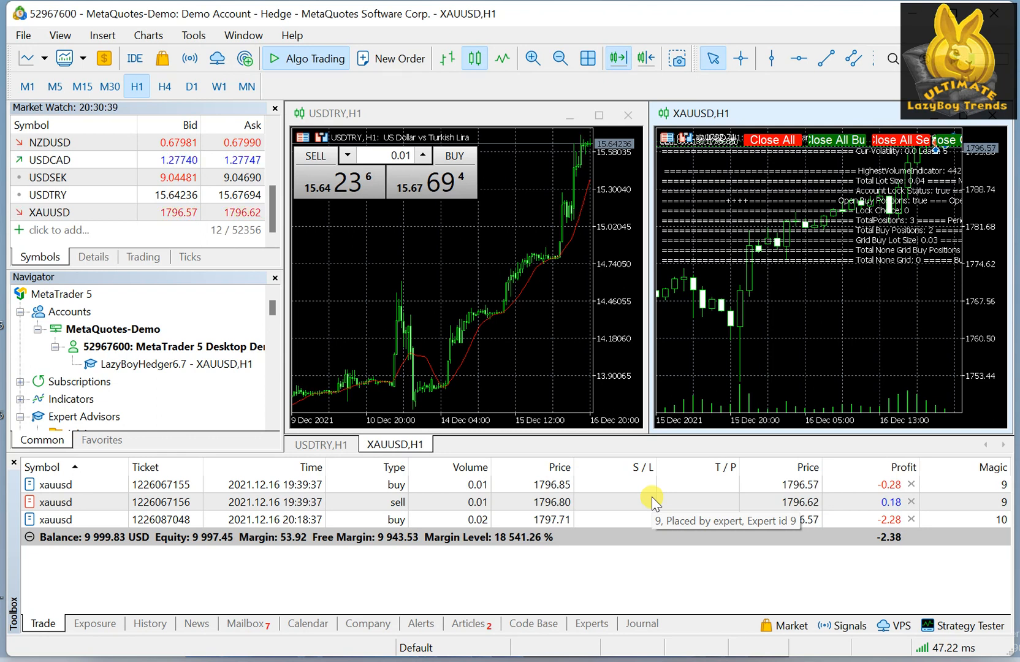
pyautogui.moveTo(530, 560)
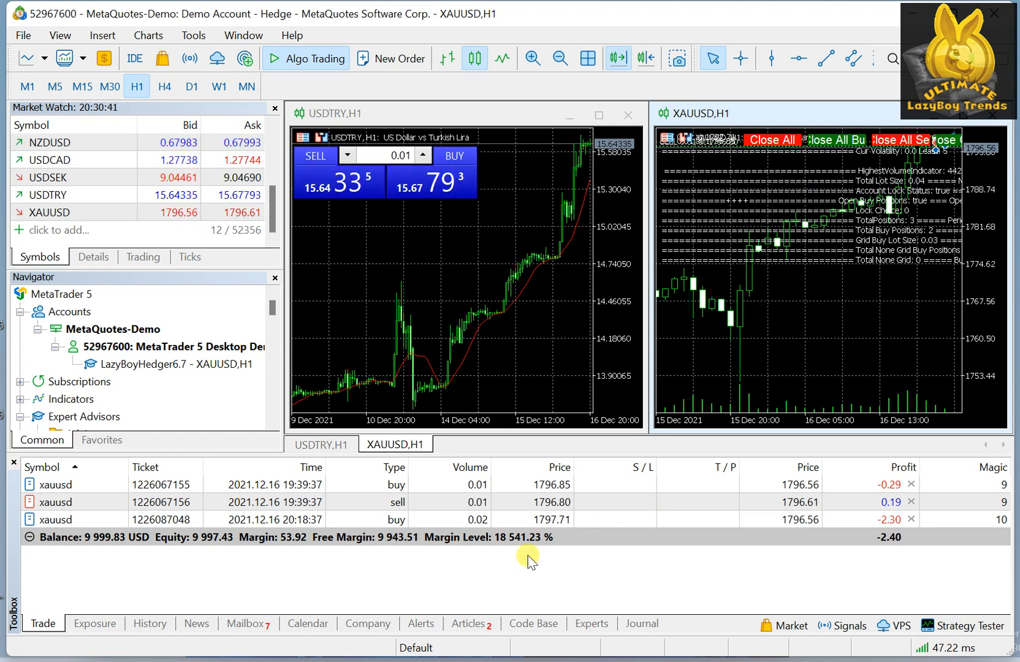
pyautogui.moveTo(549, 567)
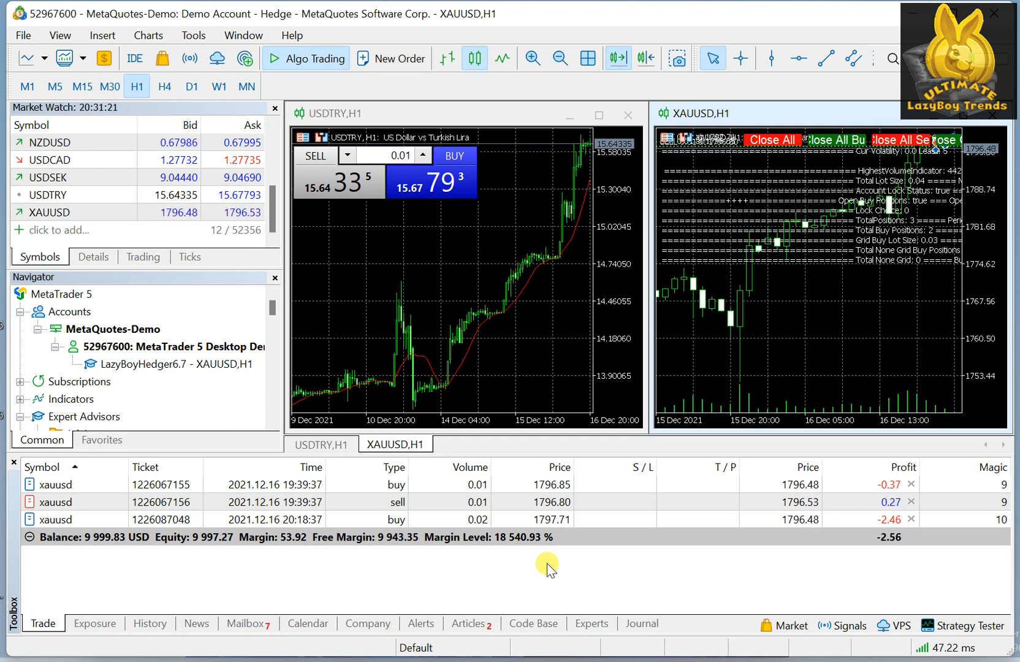
pyautogui.moveTo(537, 564)
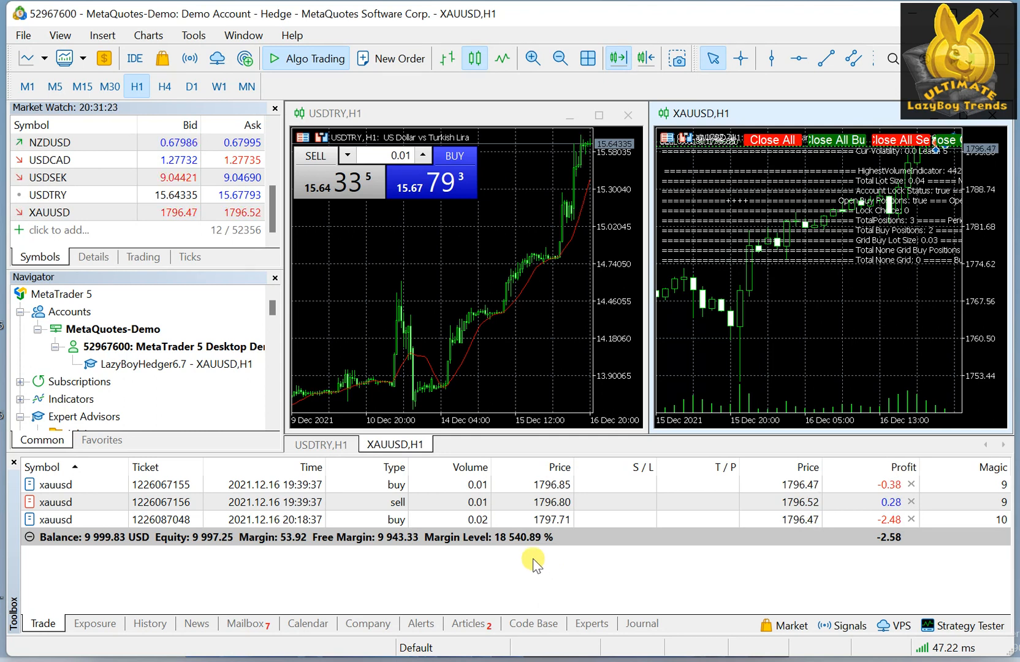
pyautogui.moveTo(171, 370)
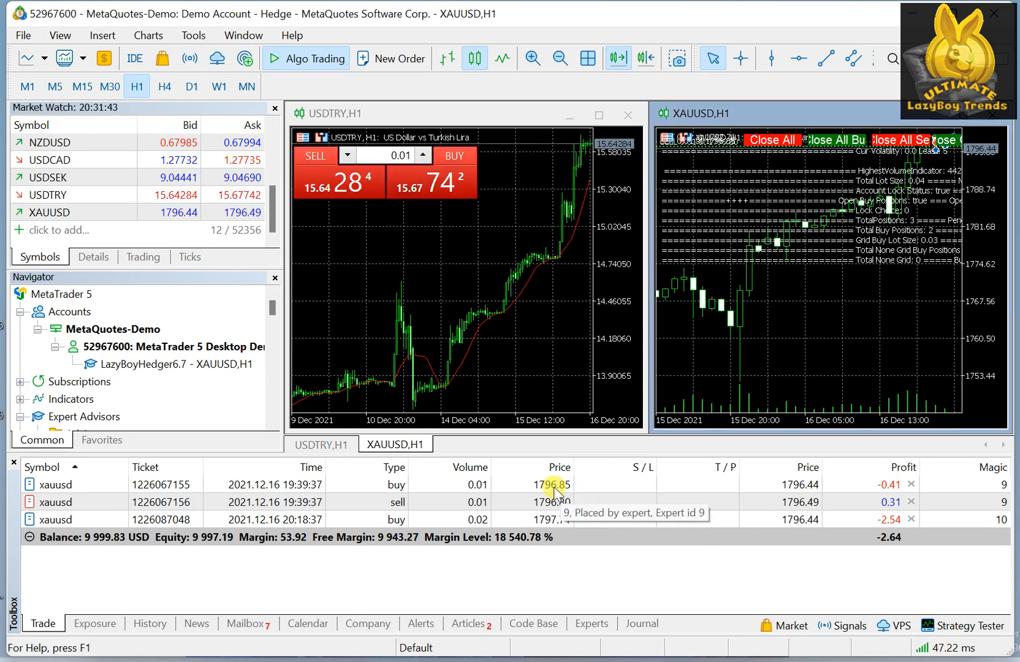
pyautogui.click(260, 502)
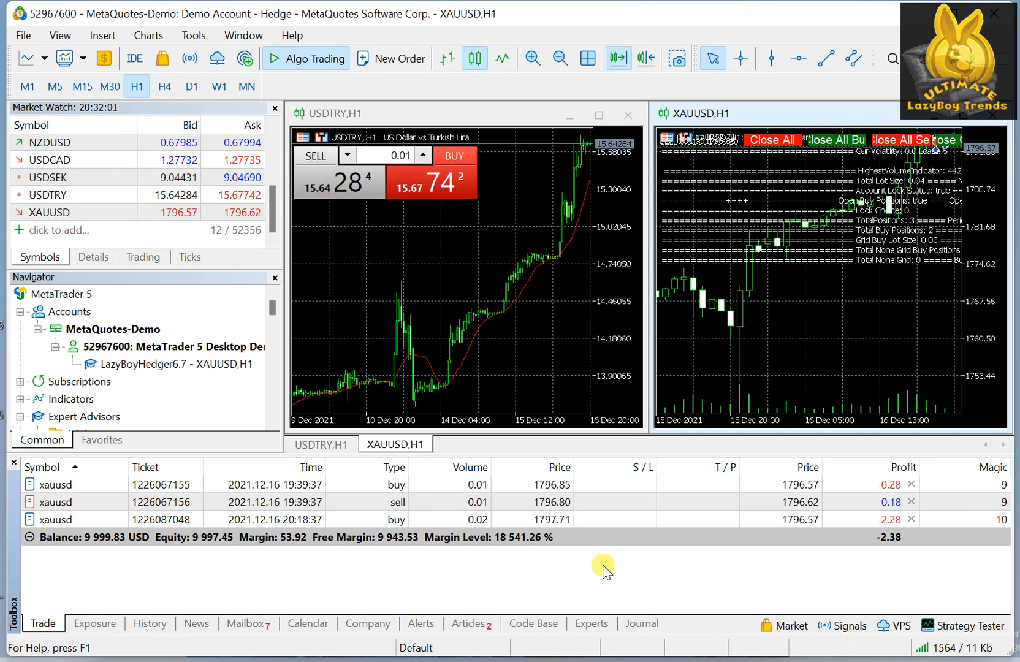
pyautogui.moveTo(899, 236)
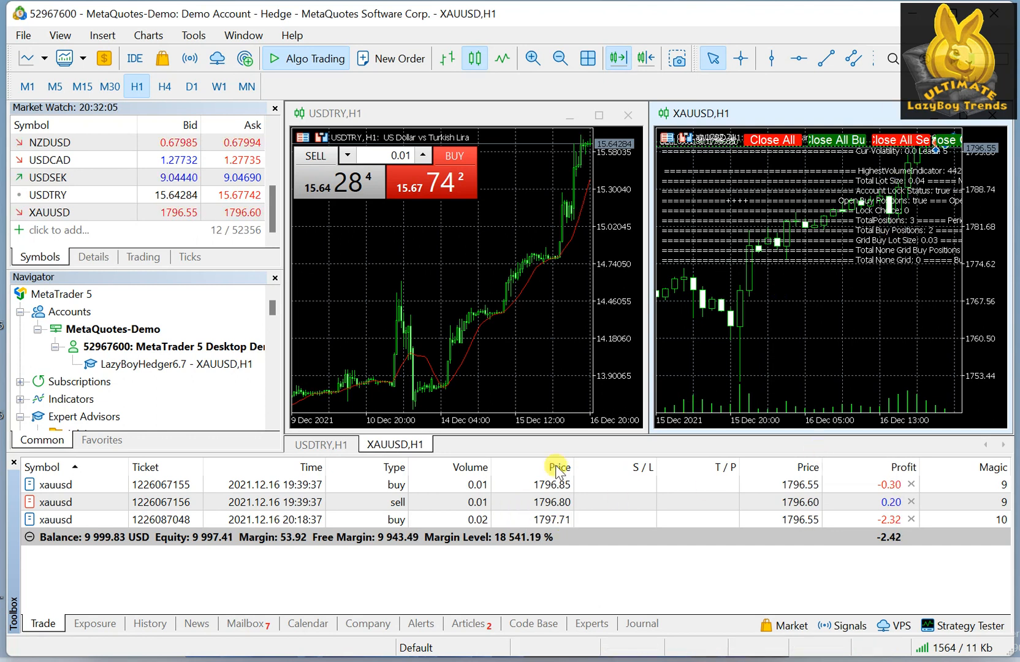
pyautogui.moveTo(770, 576)
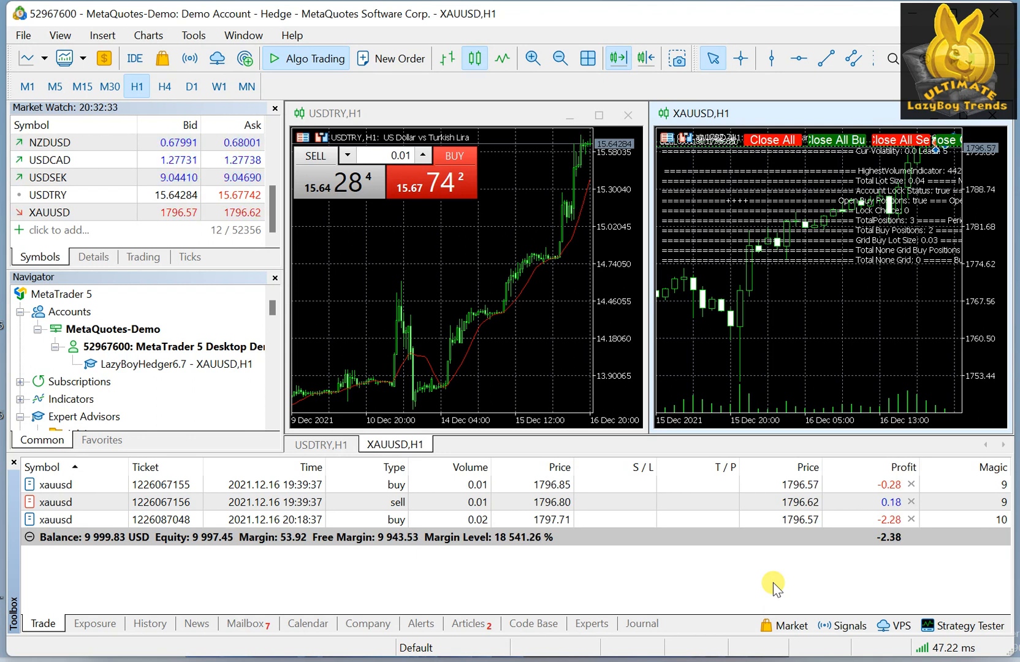
pyautogui.moveTo(591, 560)
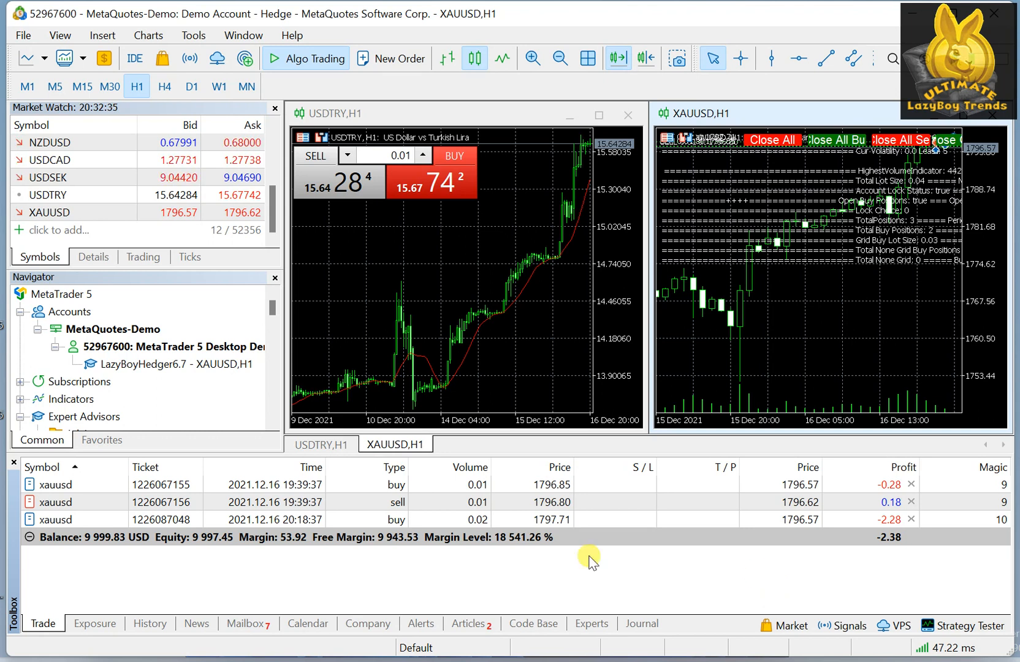
pyautogui.moveTo(533, 565)
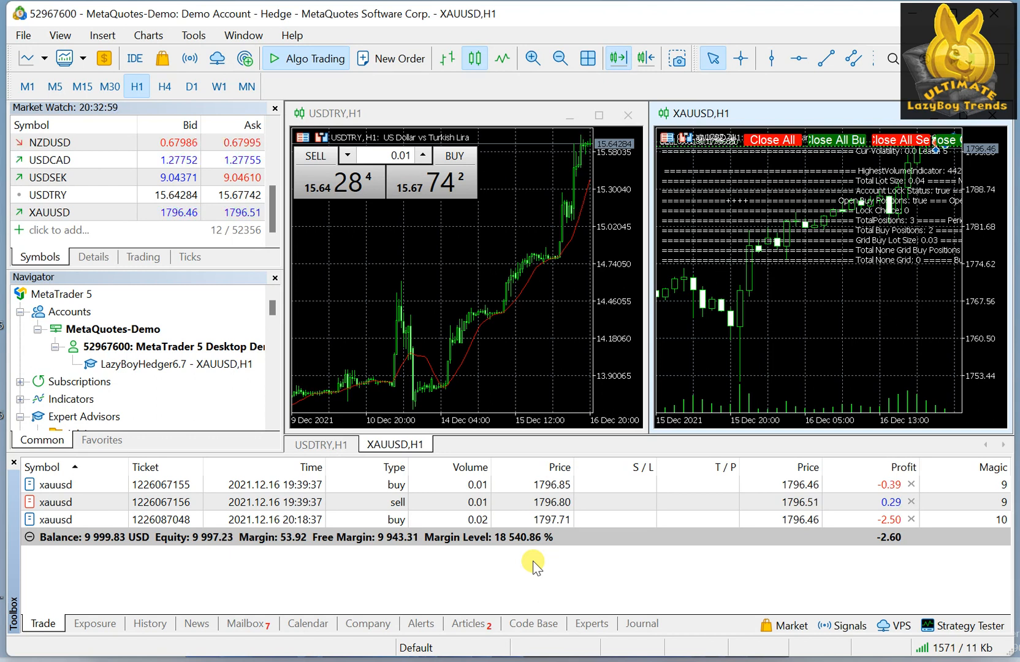
pyautogui.moveTo(174, 369)
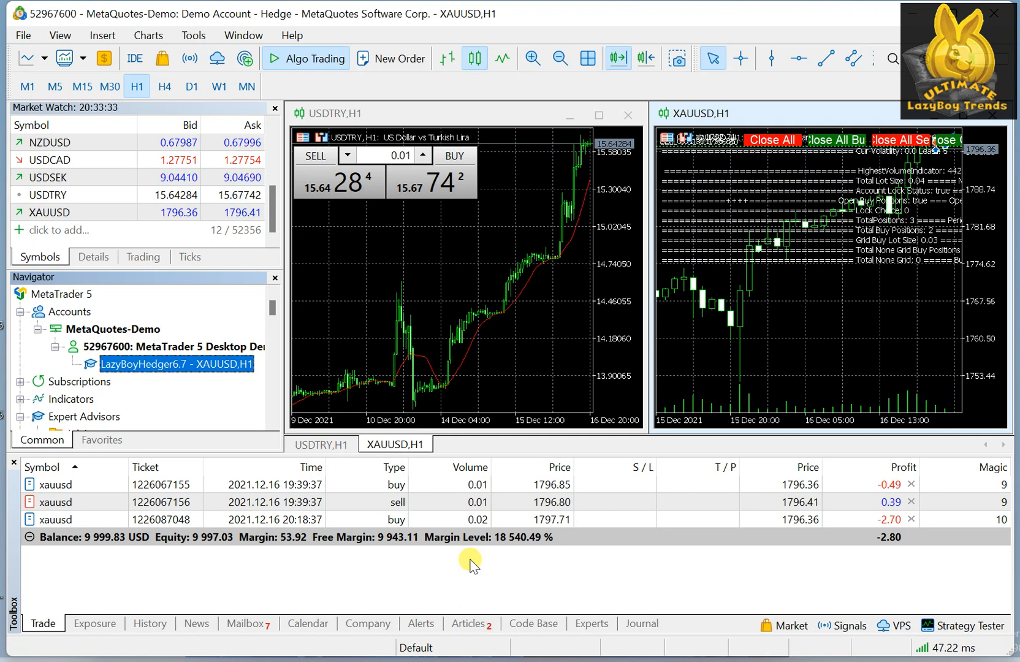
pyautogui.moveTo(473, 563)
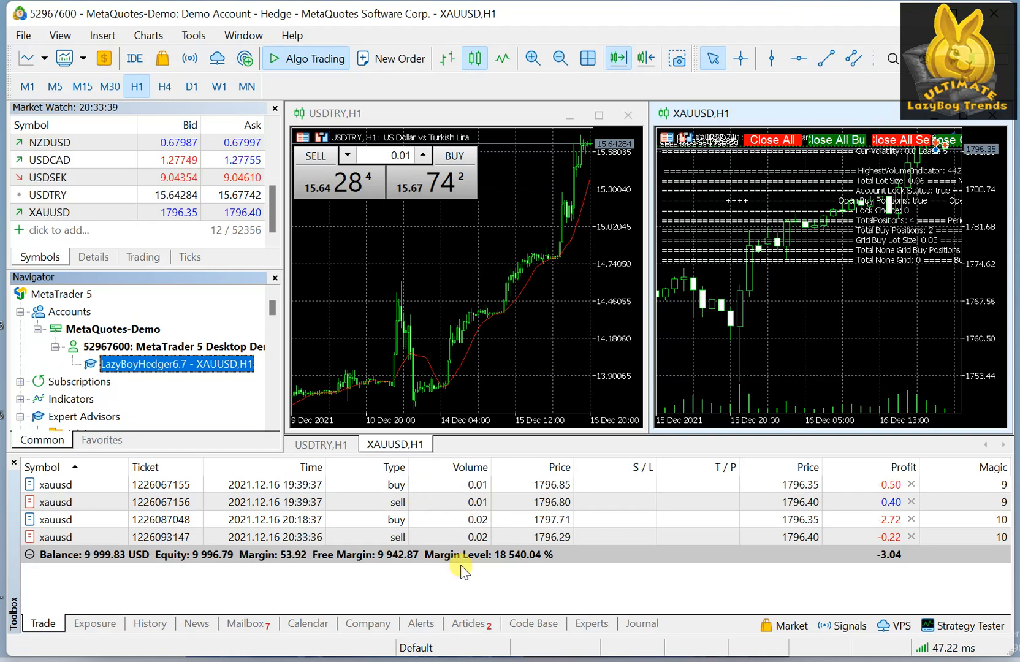
pyautogui.moveTo(398, 537)
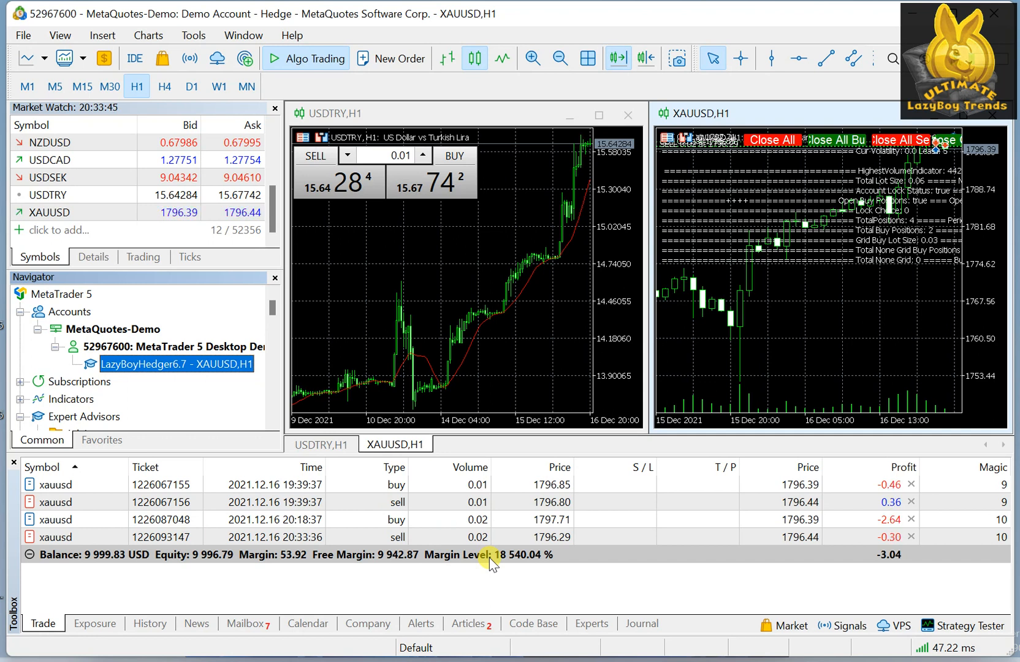
pyautogui.moveTo(652, 484)
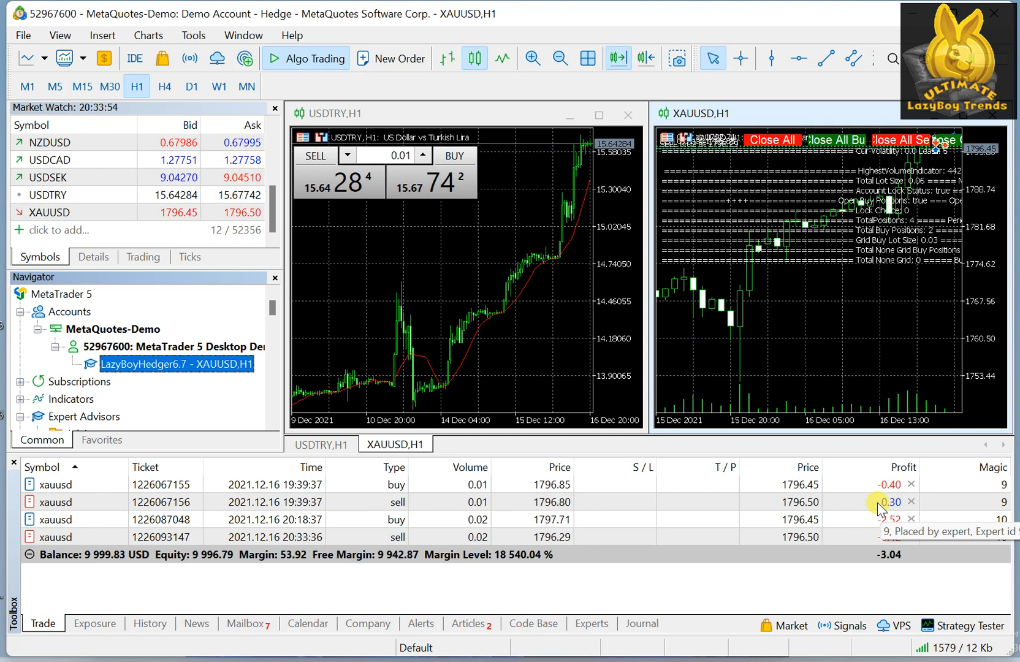
pyautogui.moveTo(634, 523)
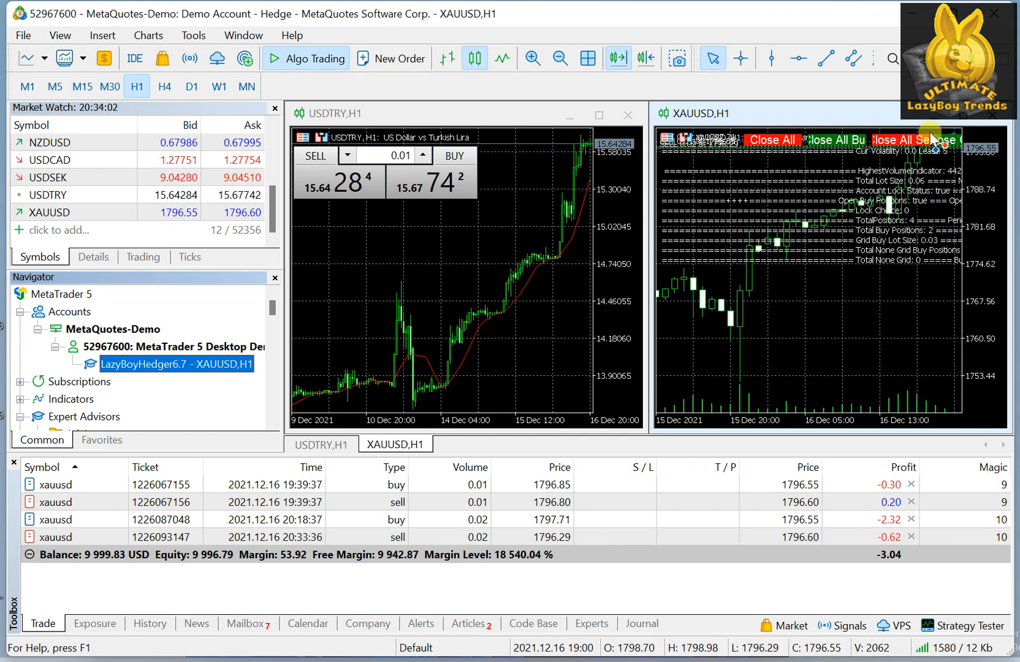
pyautogui.moveTo(527, 593)
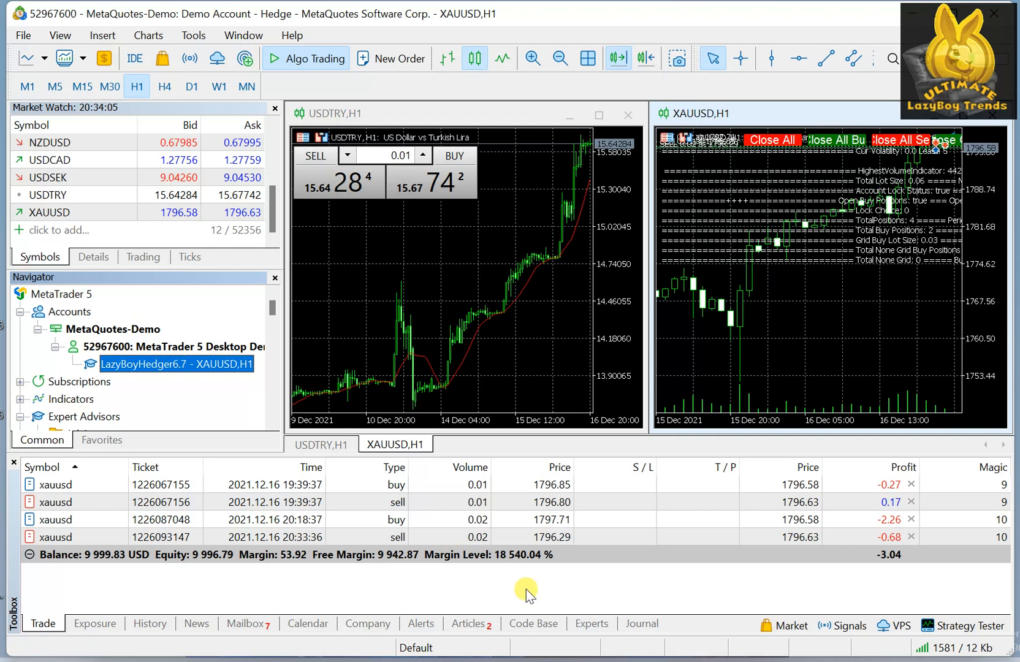